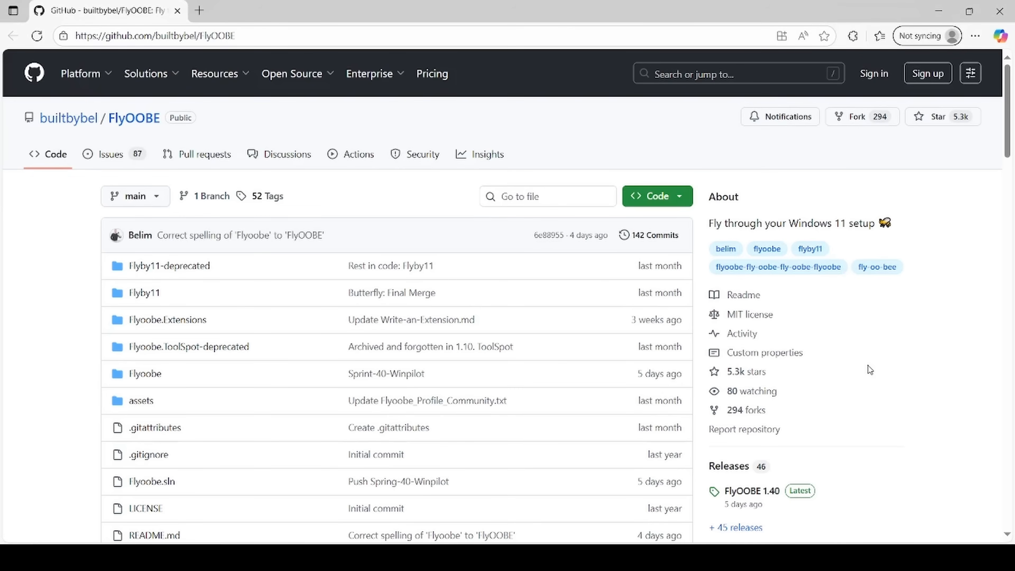
mouse_move(872, 370)
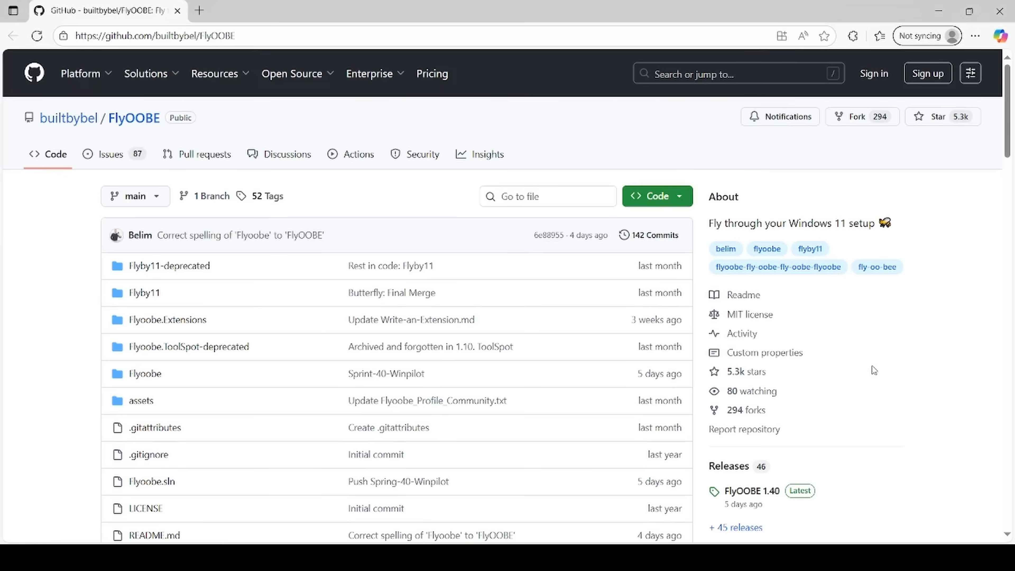
Browse the full FlyOOBE releases list and download the FlyOOBE-win-1.40.zip asset
scroll("down", 3)
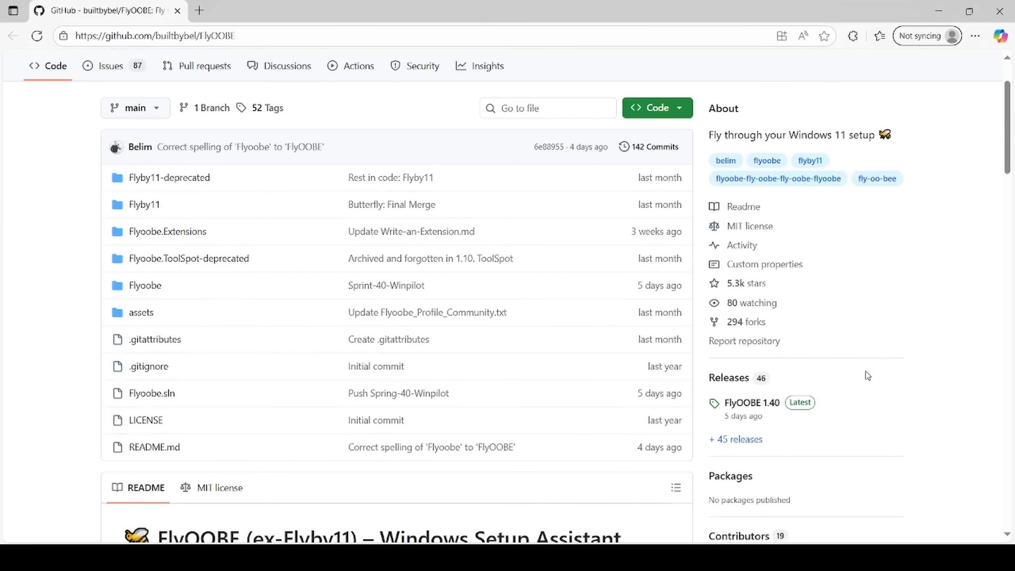
mouse_move(807, 436)
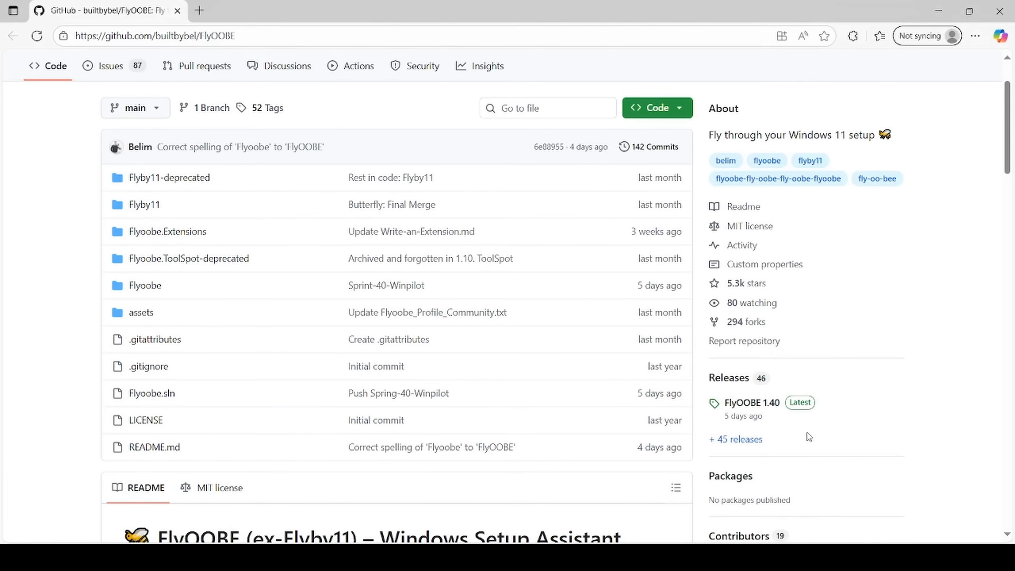
mouse_move(793, 459)
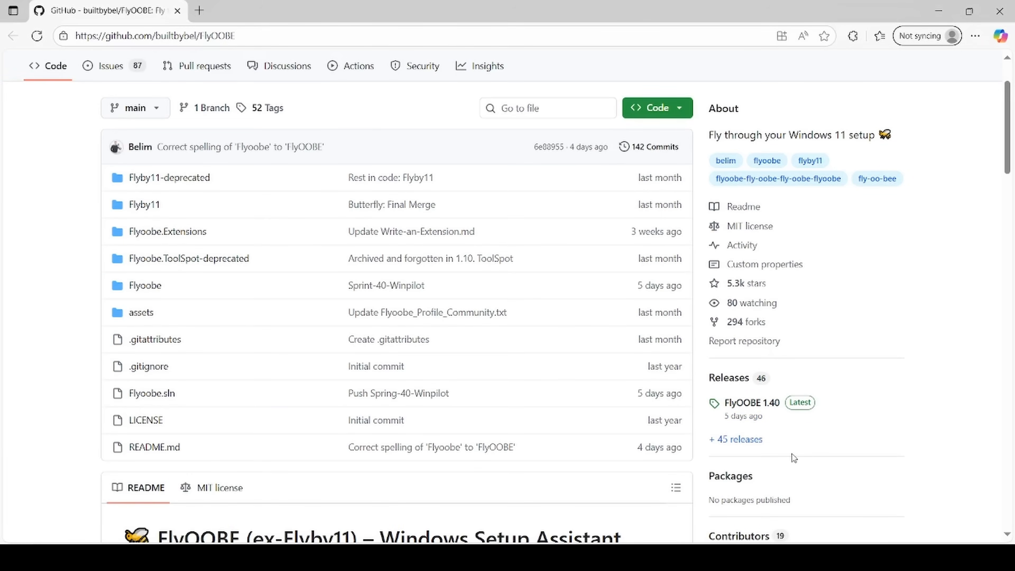
scroll("down", 3)
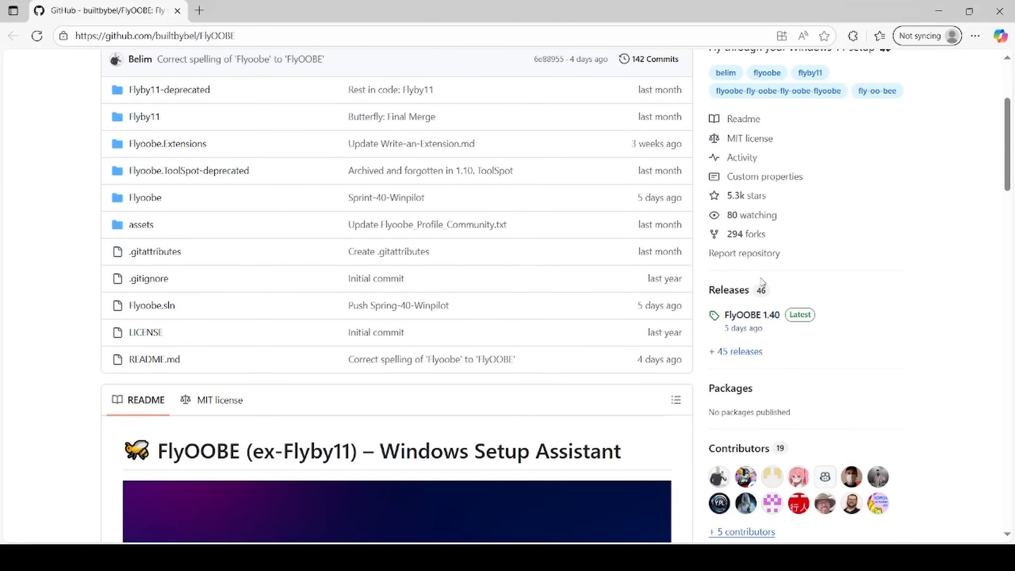
mouse_move(726, 272)
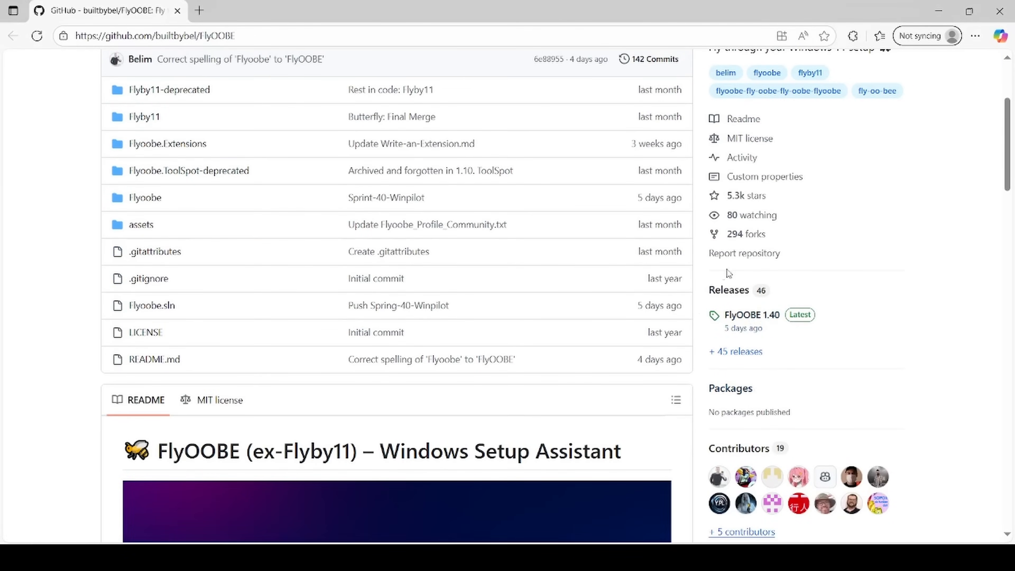
mouse_move(783, 380)
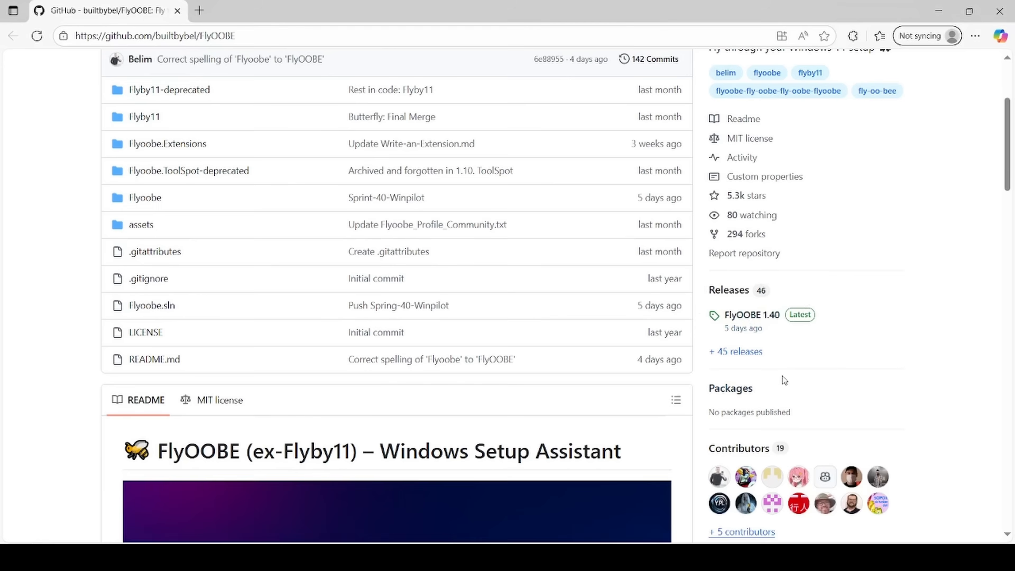
mouse_move(750, 315)
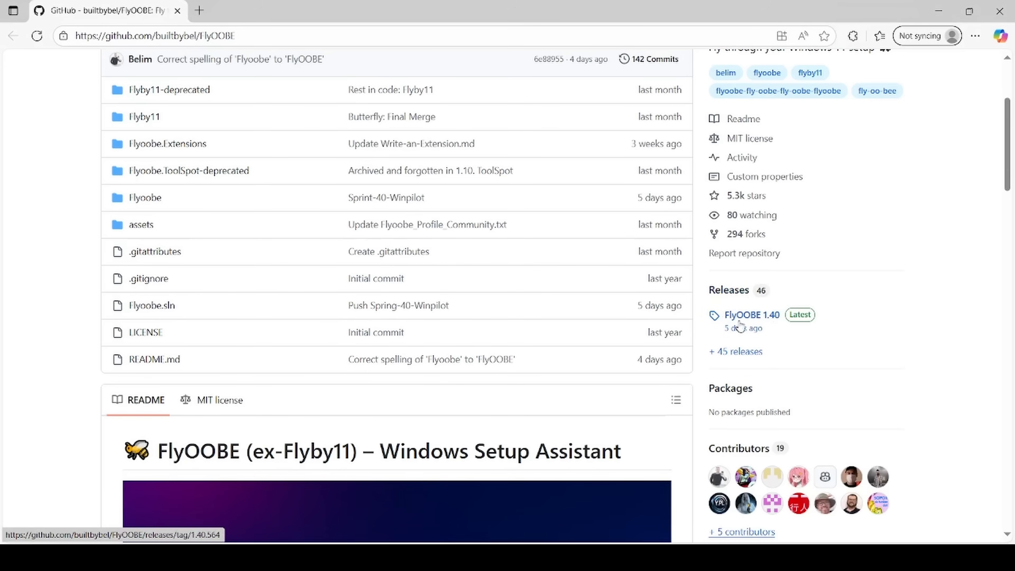
mouse_move(788, 345)
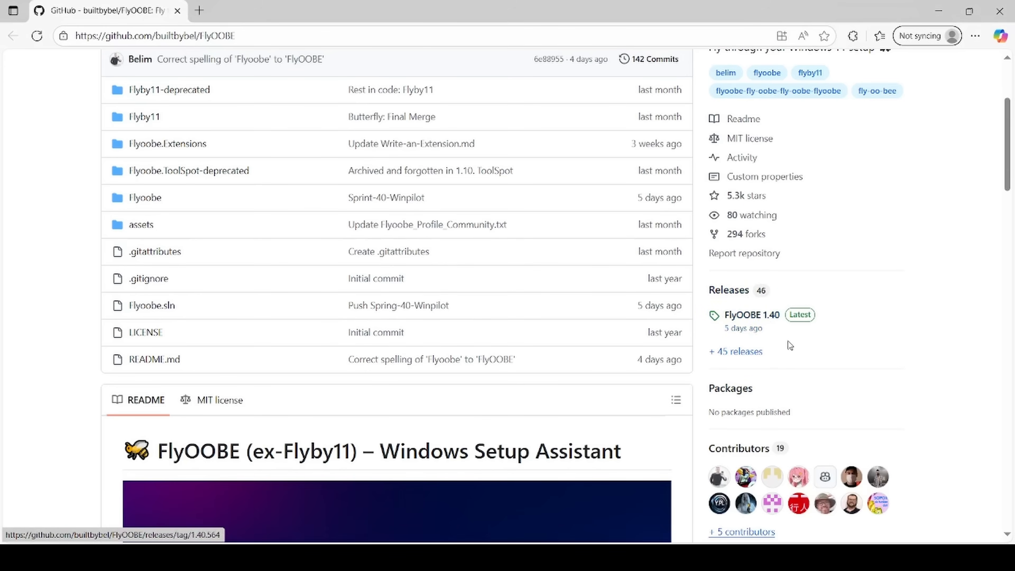
mouse_move(783, 348)
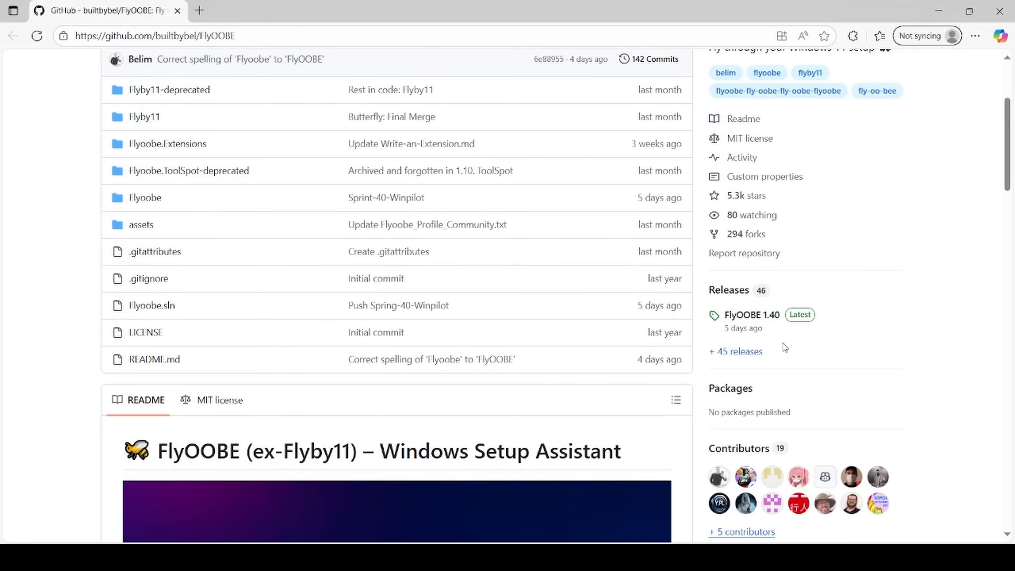
mouse_move(735, 351)
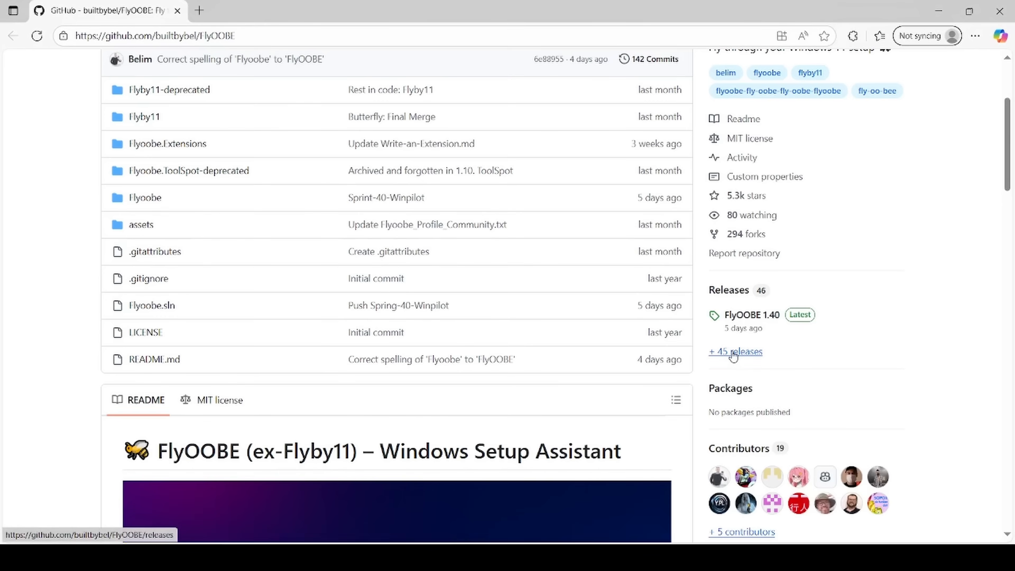
mouse_move(736, 357)
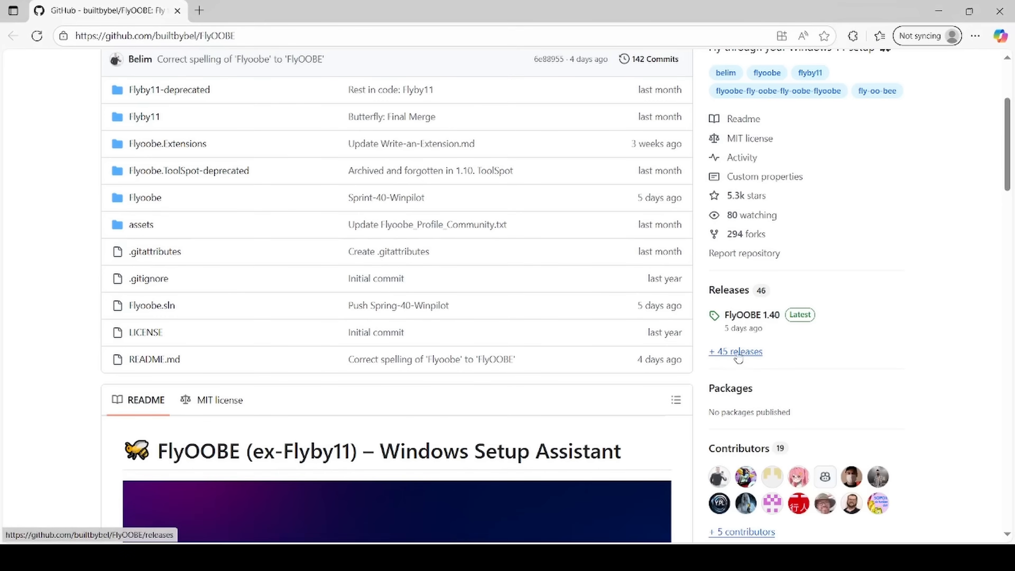
left_click(735, 351)
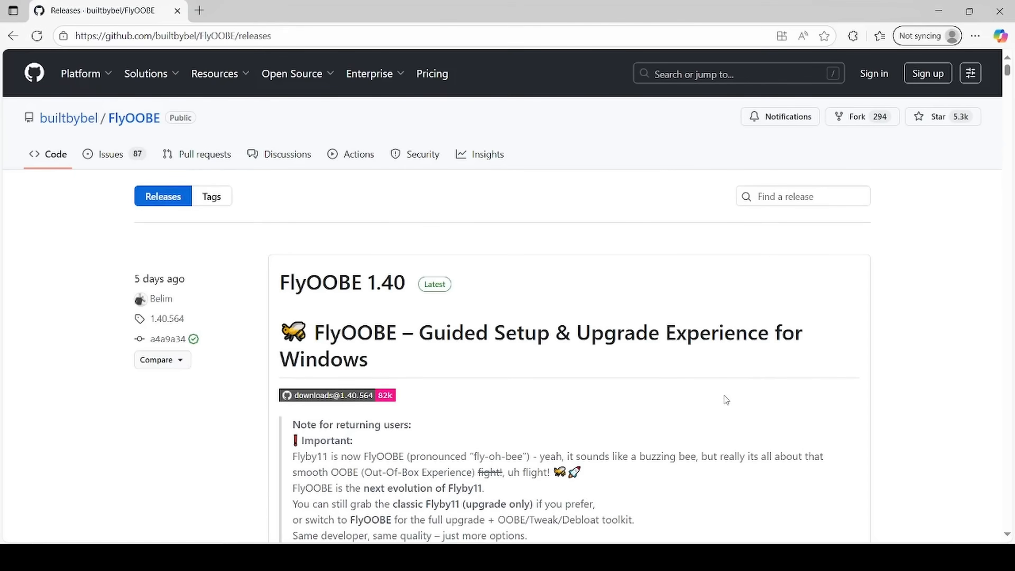
scroll("down", 3)
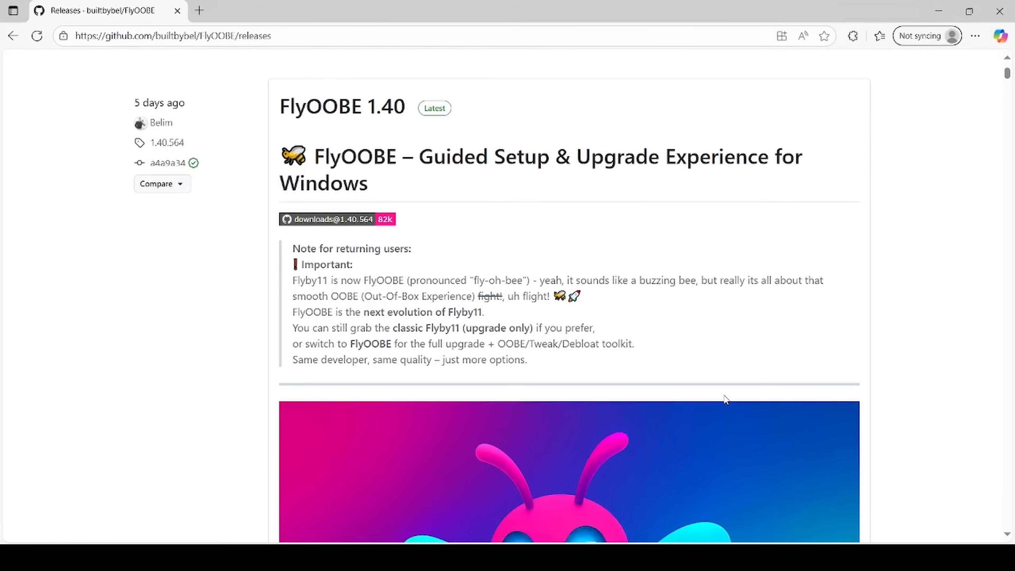
scroll("down", 3)
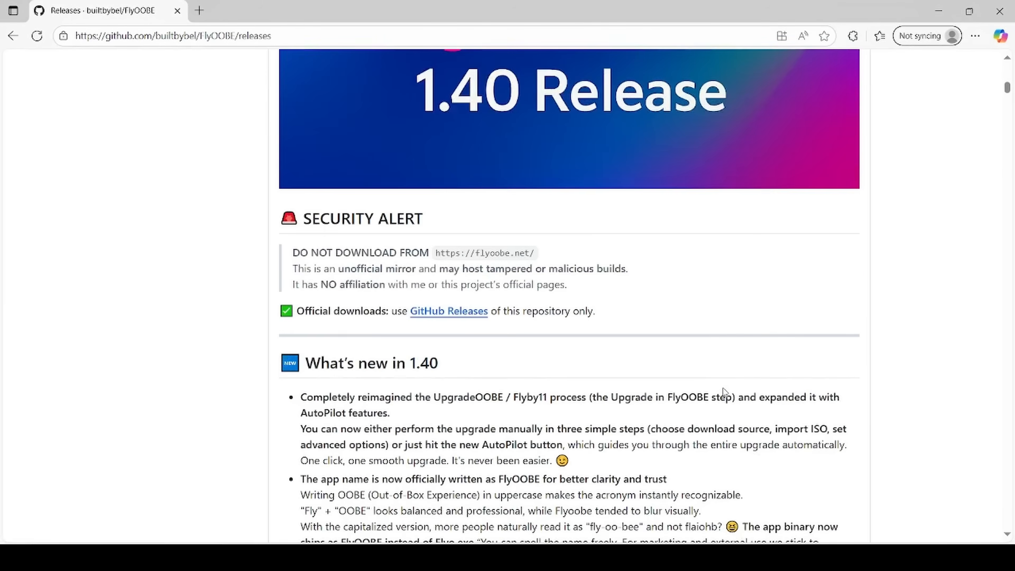
scroll("down", 3)
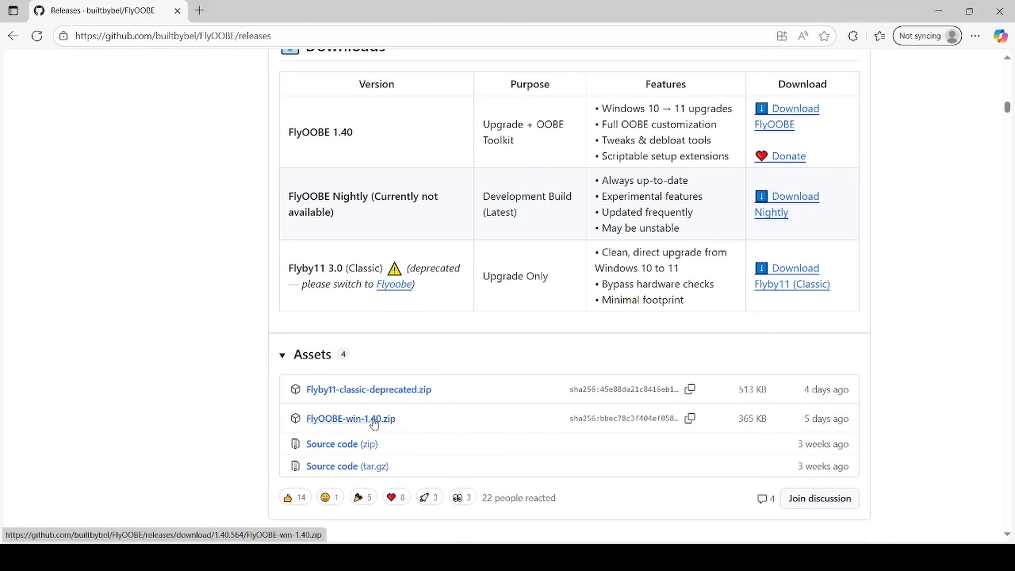
mouse_move(392, 426)
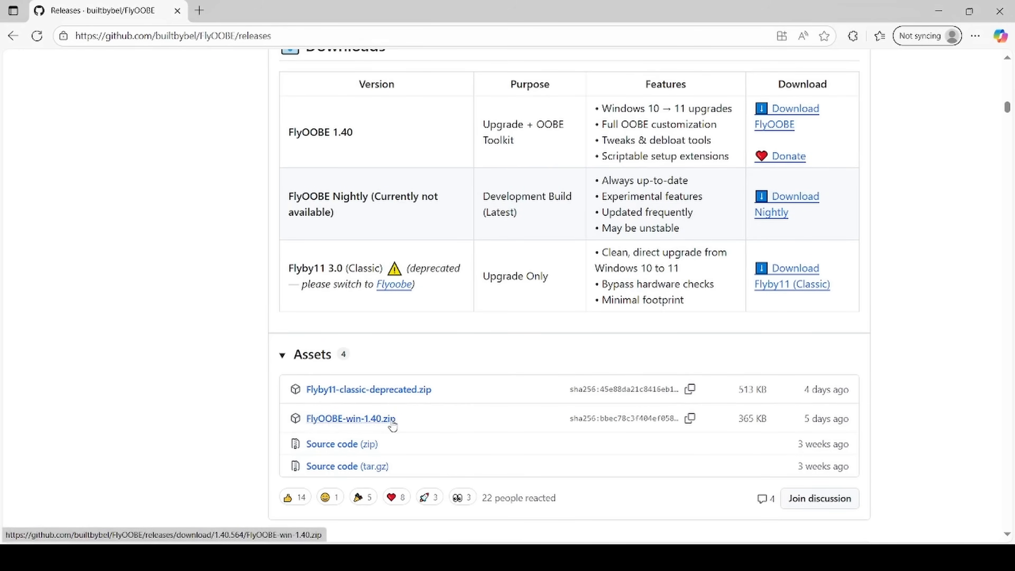
left_click(350, 418)
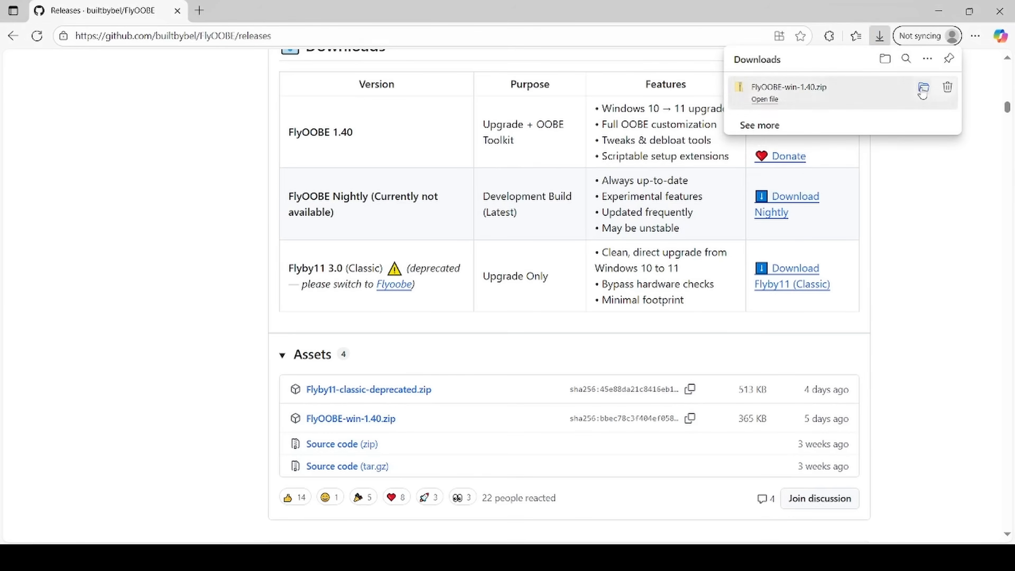
Locate FlyOOBE-win-1.40.zip on the Desktop and extract all of it to a Desktop folder
left_click(764, 99)
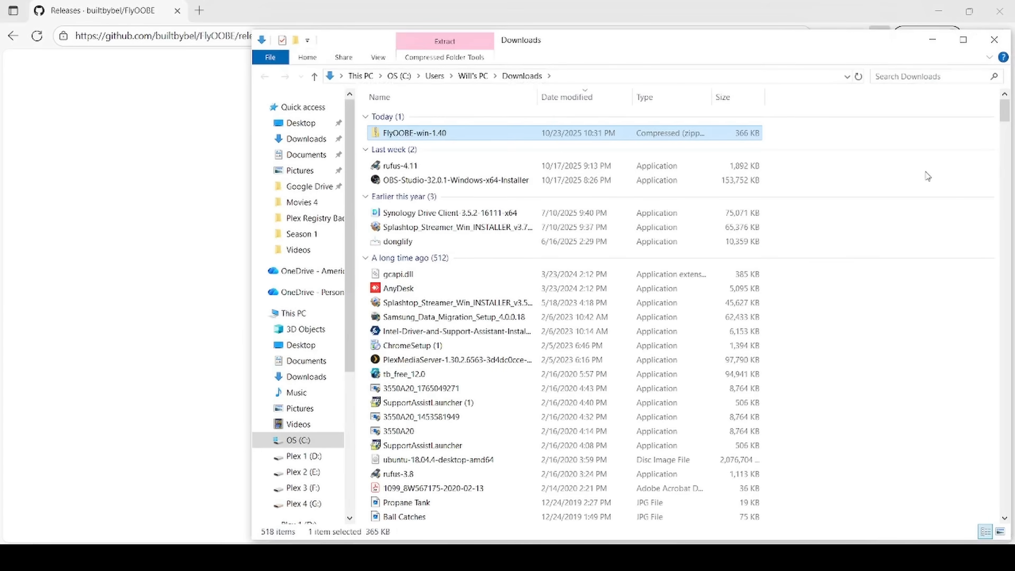
left_click(299, 344)
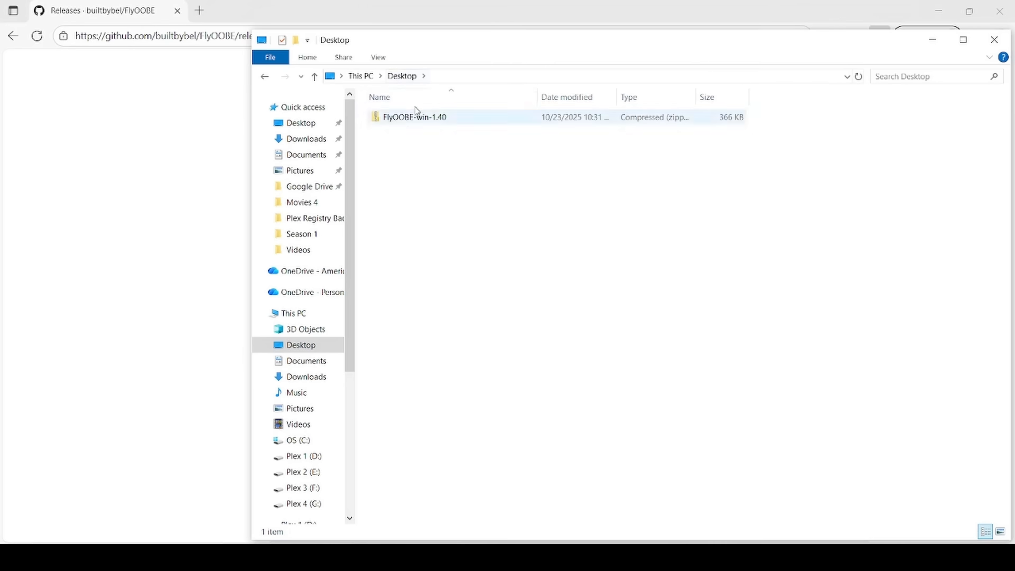
mouse_move(430, 124)
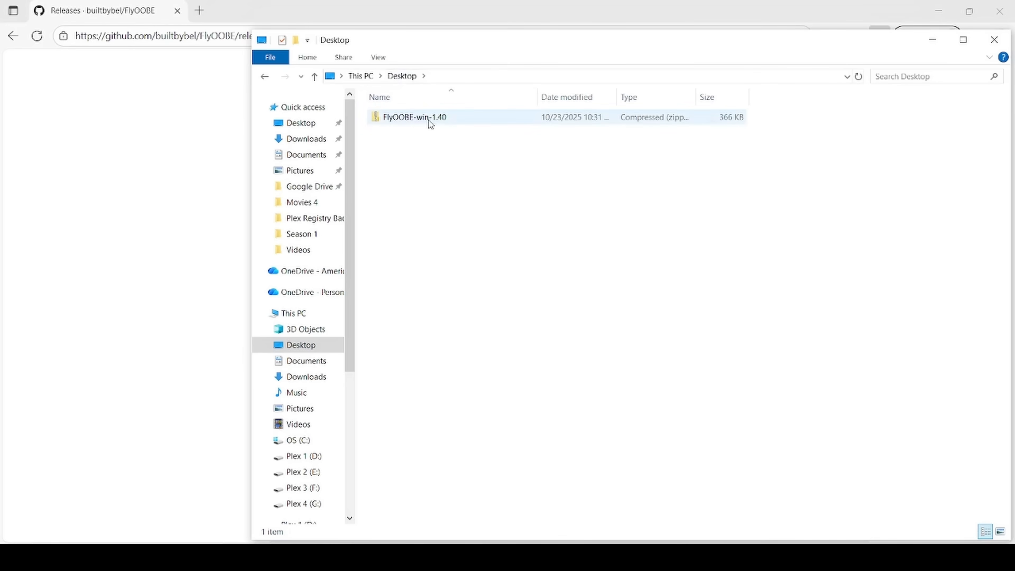
left_click(414, 116)
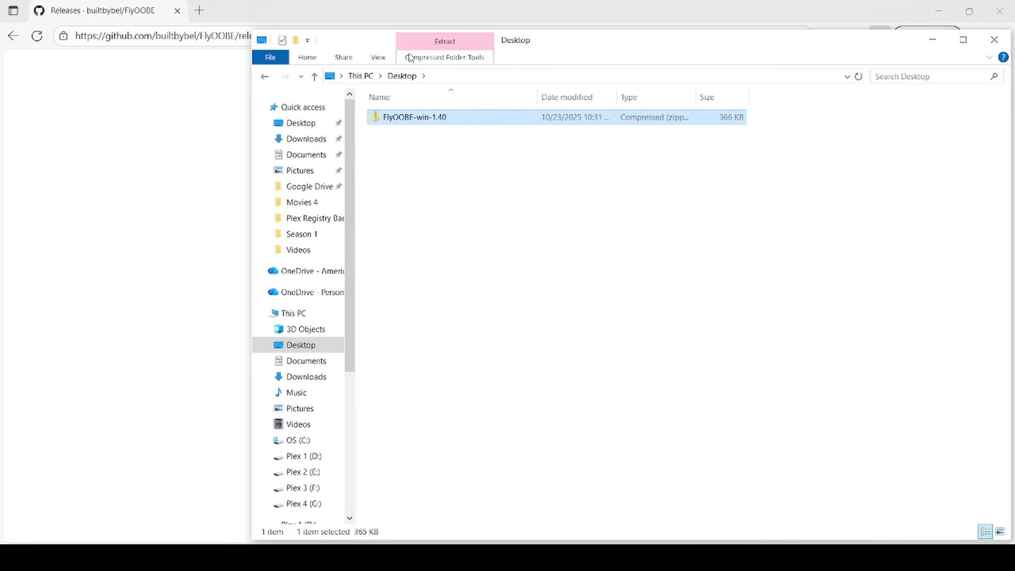
left_click(444, 41)
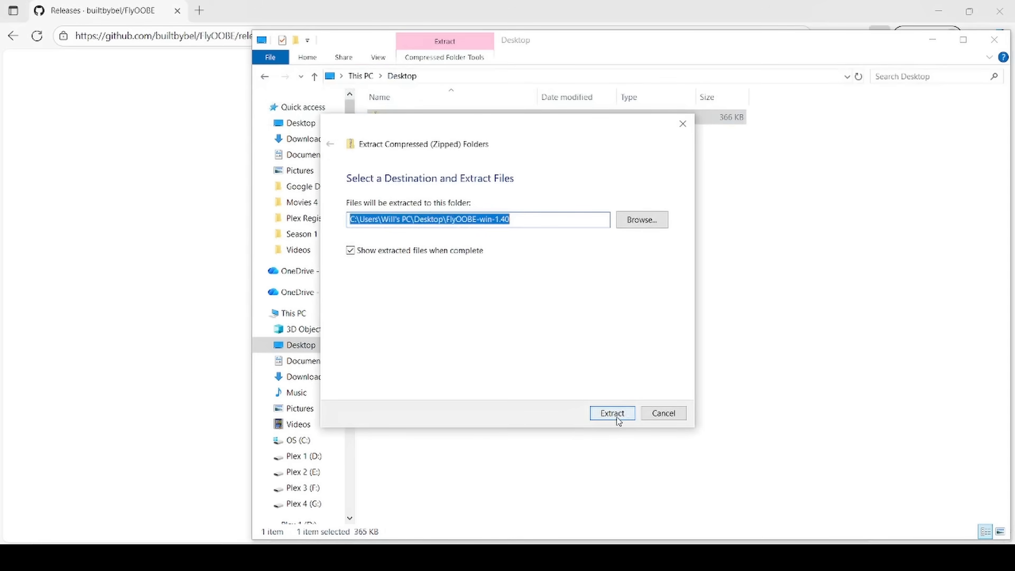
left_click(611, 413)
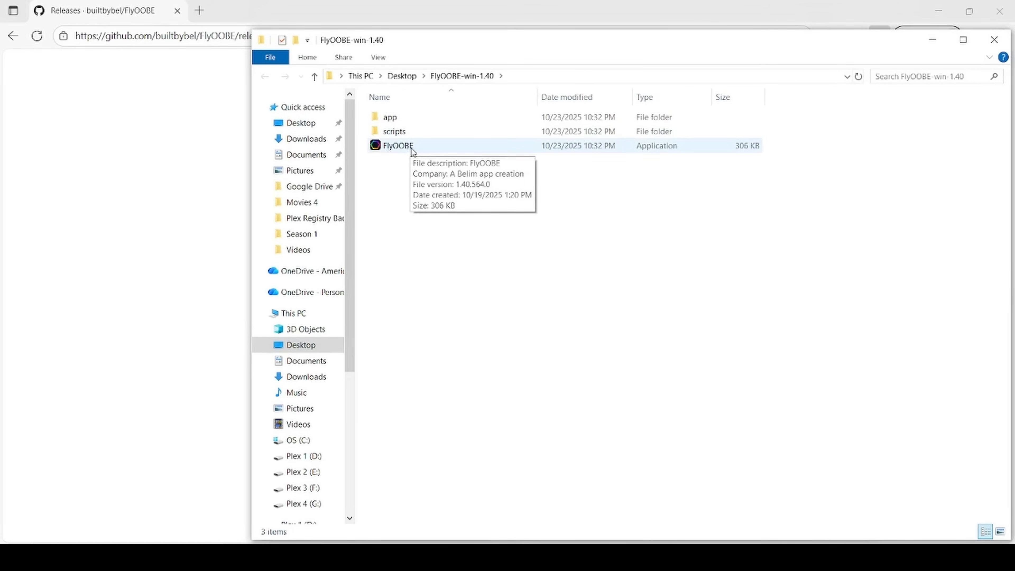
Launch FlyOOBE.exe and choose Run anyway past the SmartScreen warning
double_click(395, 145)
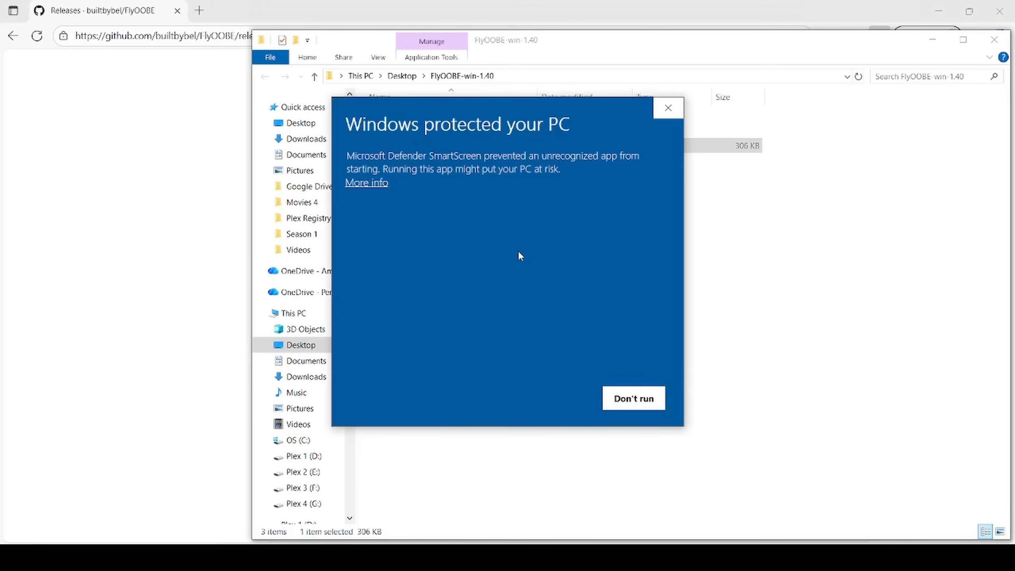
mouse_move(507, 248)
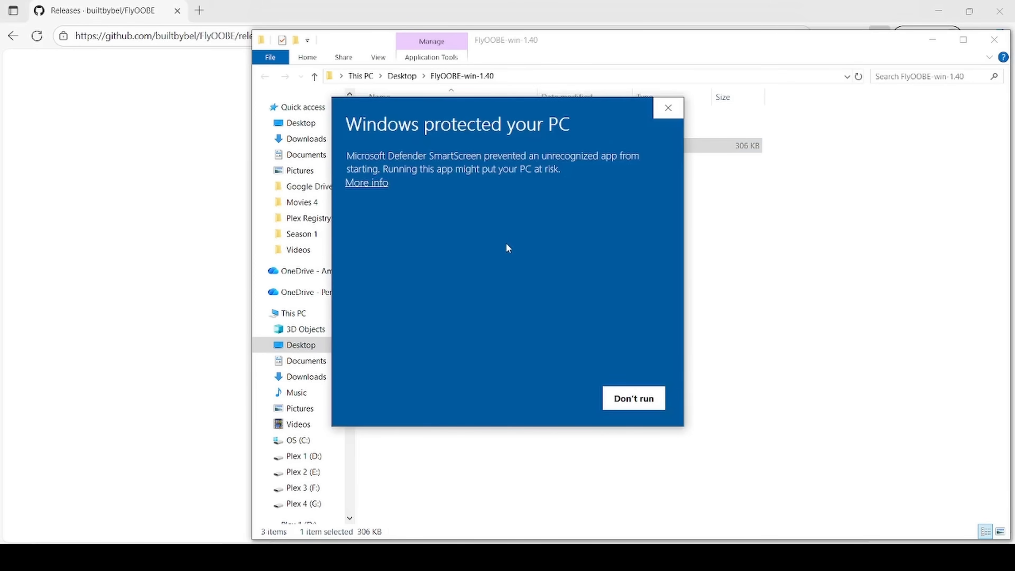
mouse_move(414, 198)
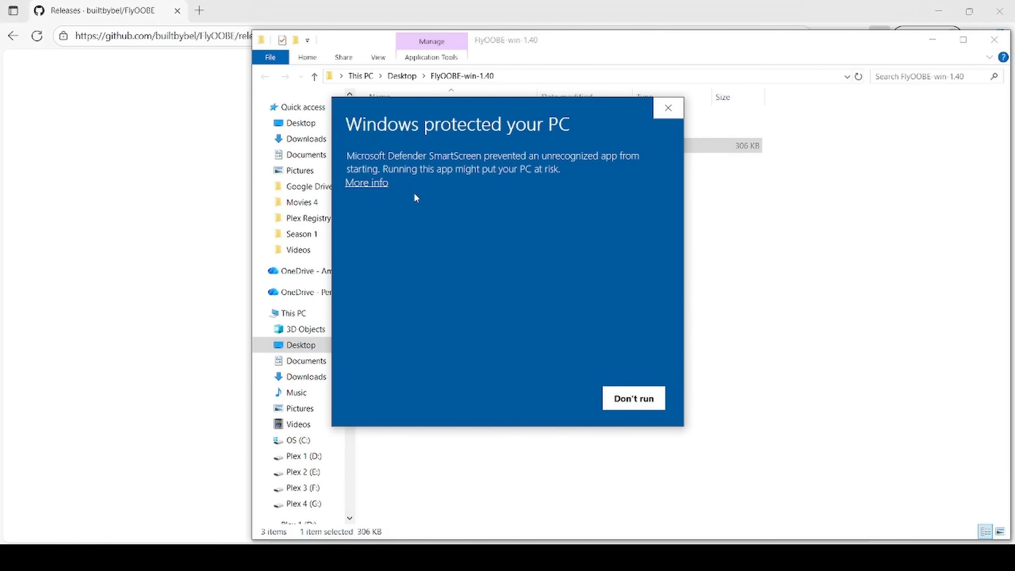
mouse_move(516, 185)
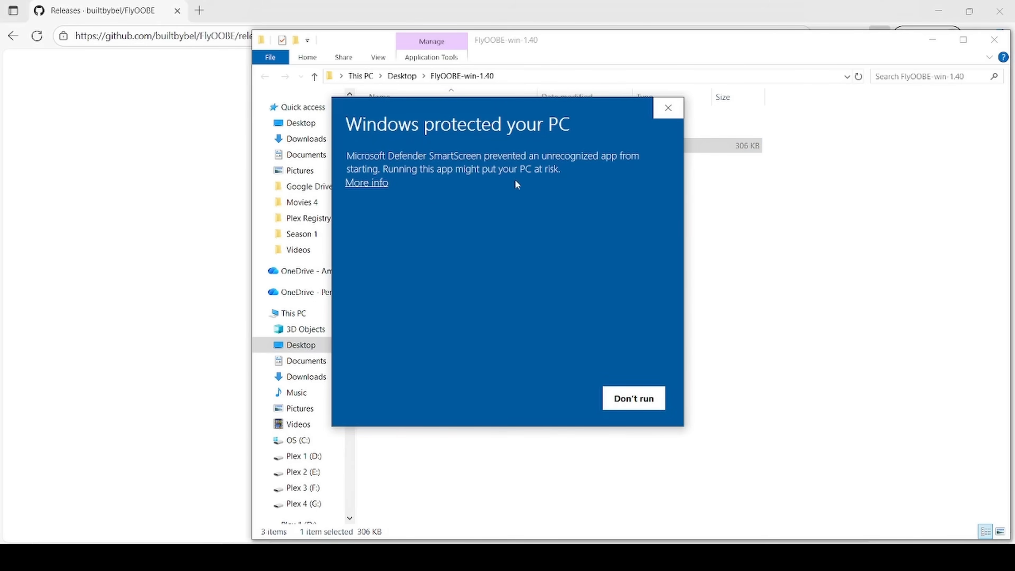
left_click(365, 182)
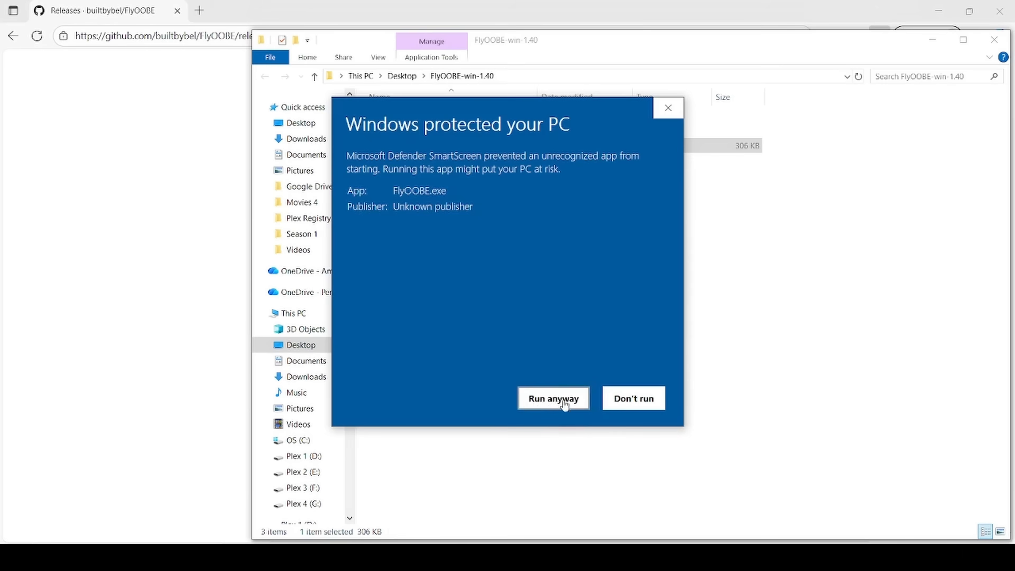
left_click(552, 398)
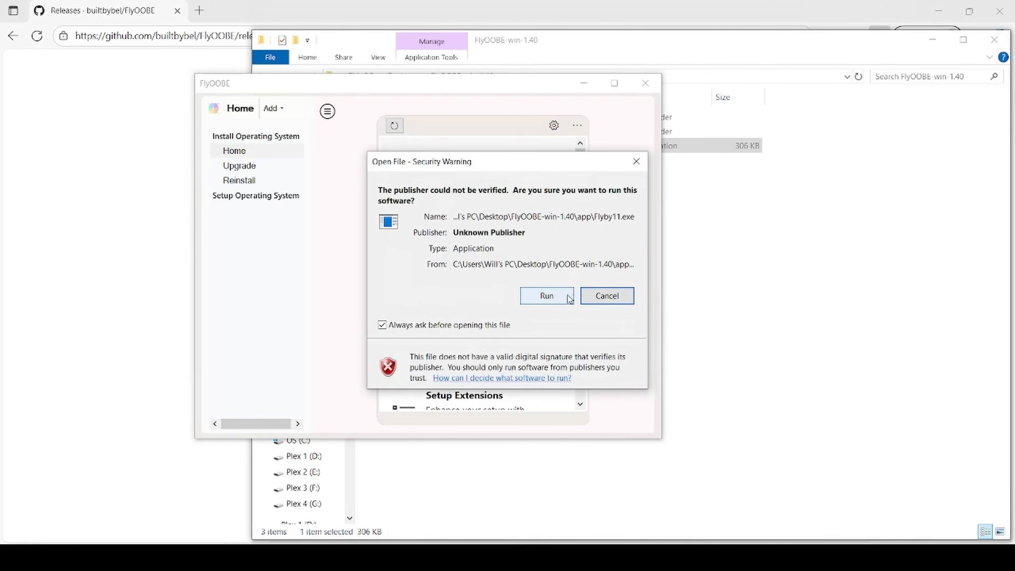
Allow Flyby11.exe to run and confirm the official Microsoft ISO download
left_click(546, 296)
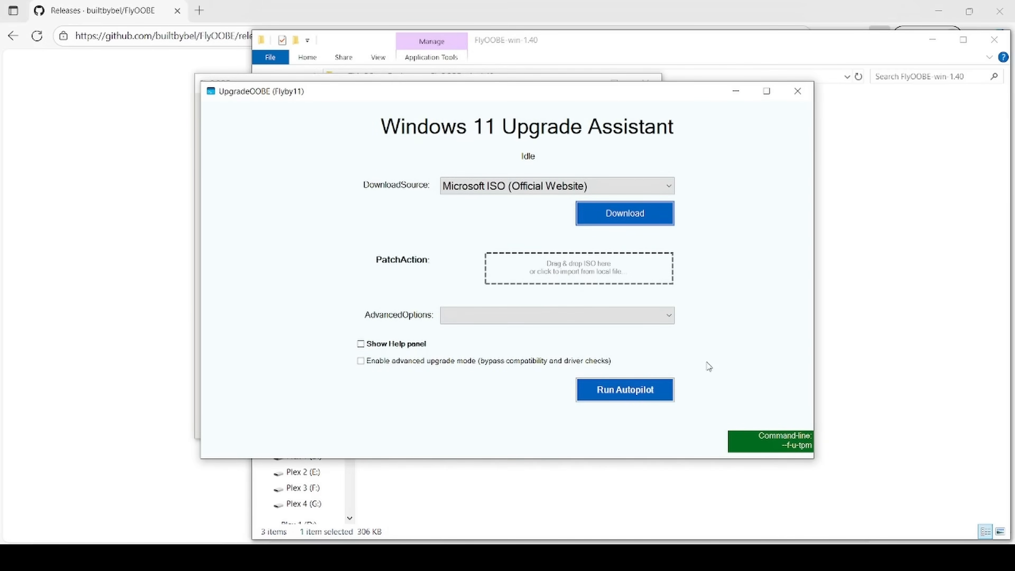
mouse_move(542, 189)
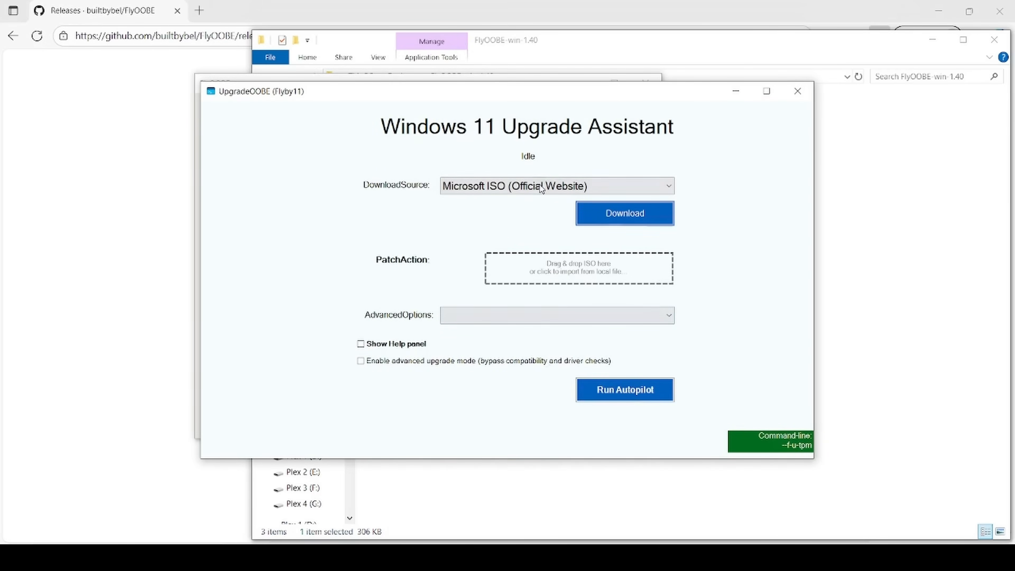
mouse_move(560, 332)
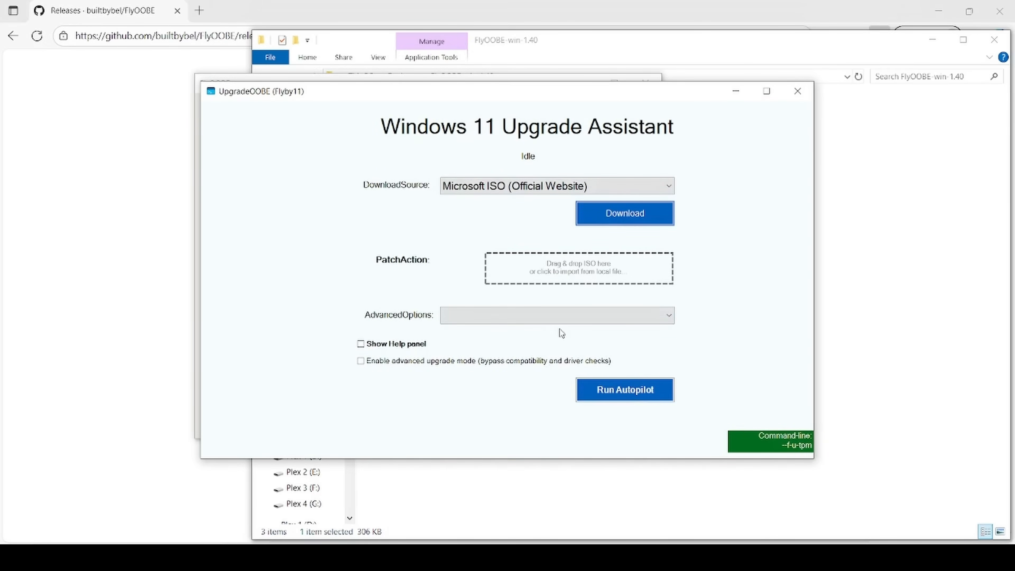
mouse_move(623, 389)
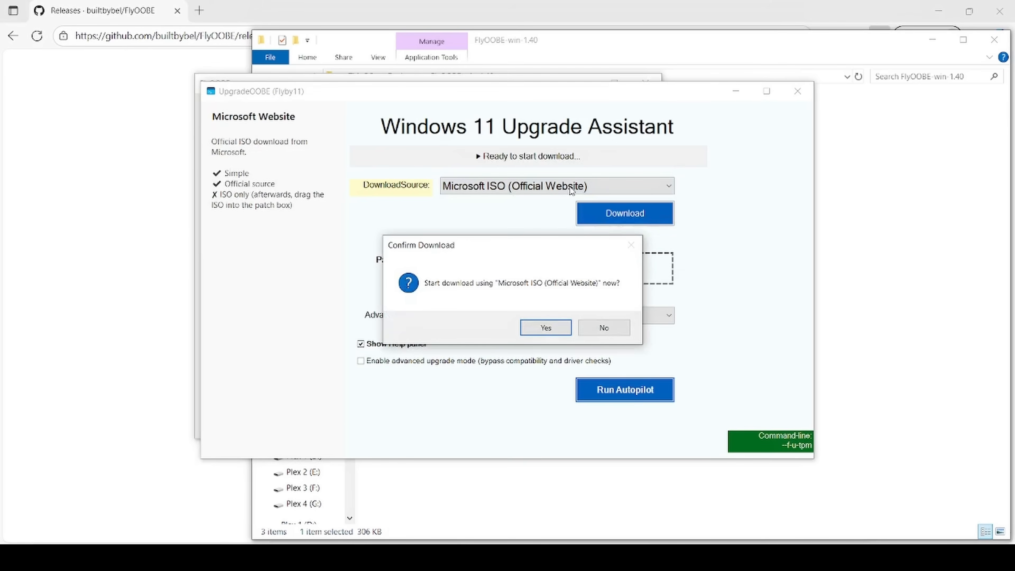
mouse_move(456, 240)
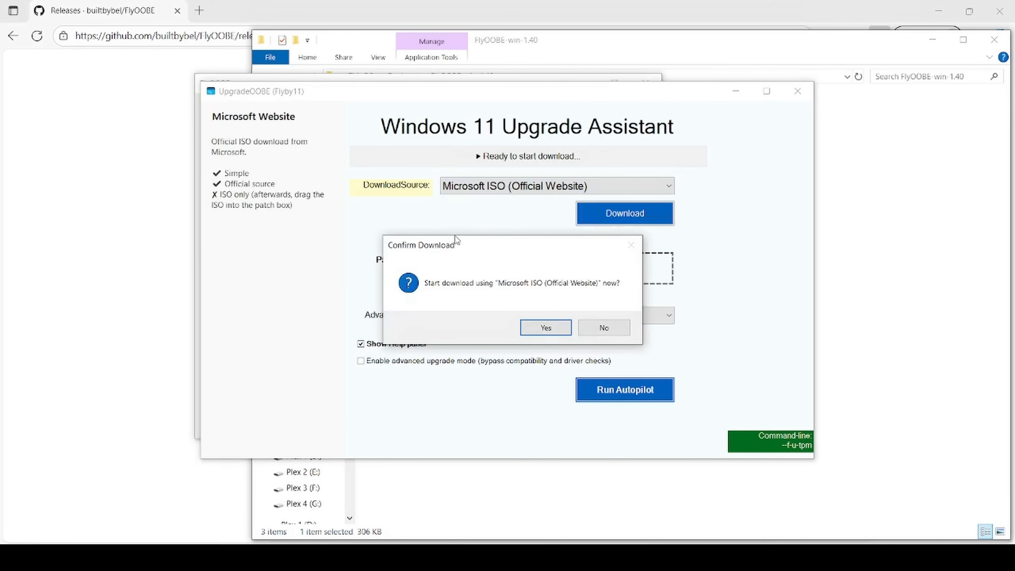
mouse_move(518, 336)
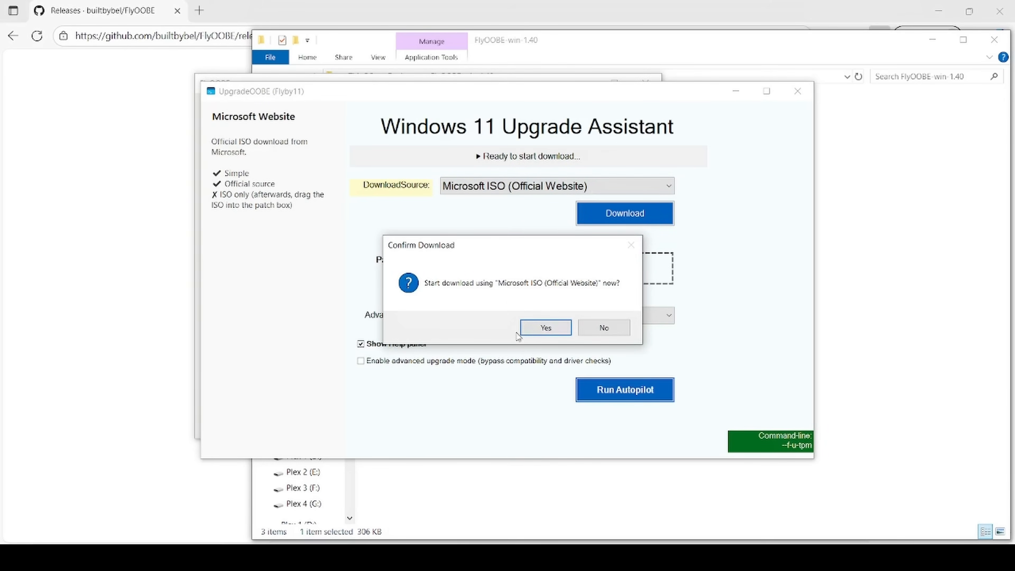
left_click(544, 328)
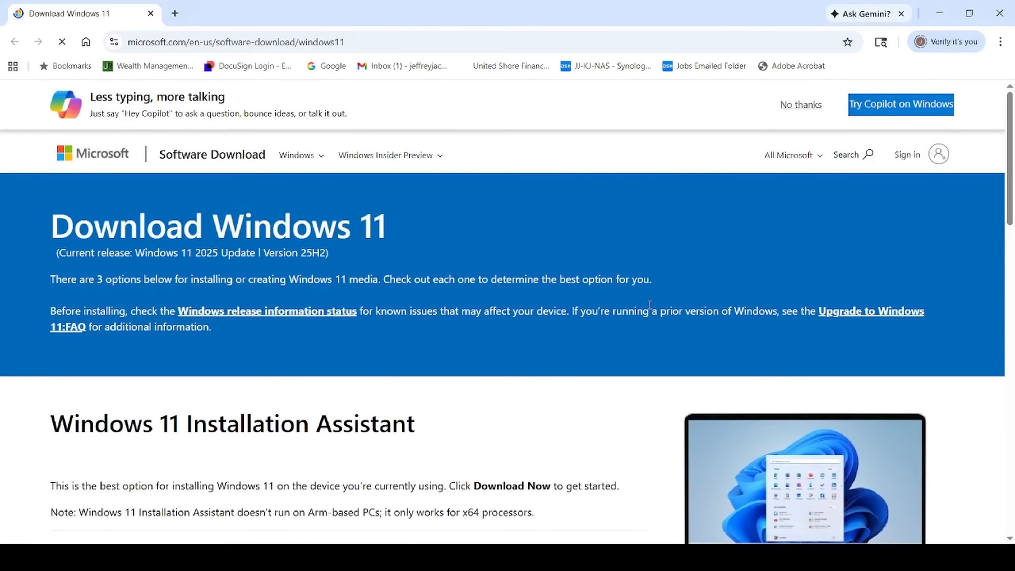
mouse_move(643, 300)
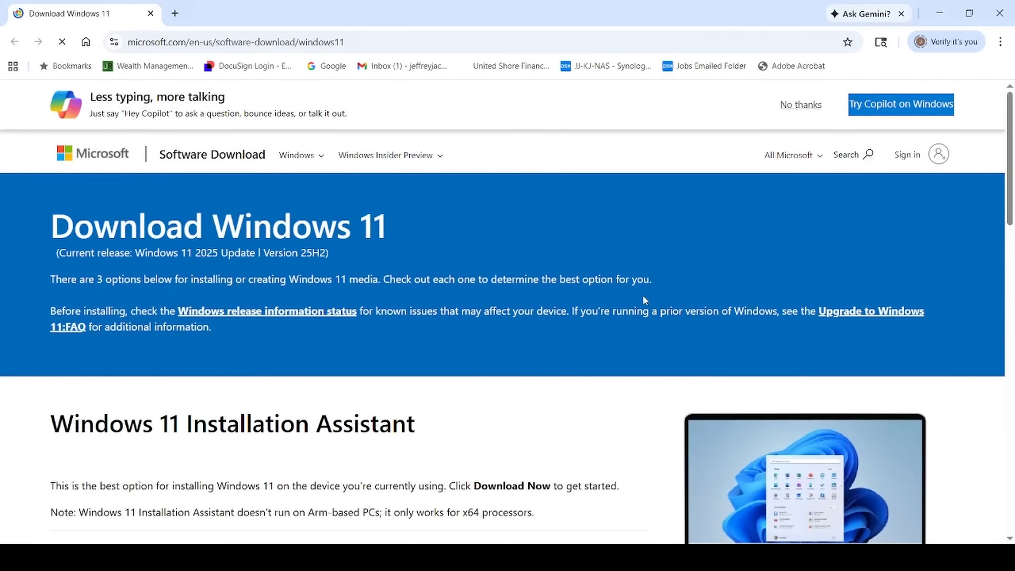
Choose Windows 11 multi-edition ISO, English (United States), 64-bit, and save it to the Desktop
scroll("down", 3)
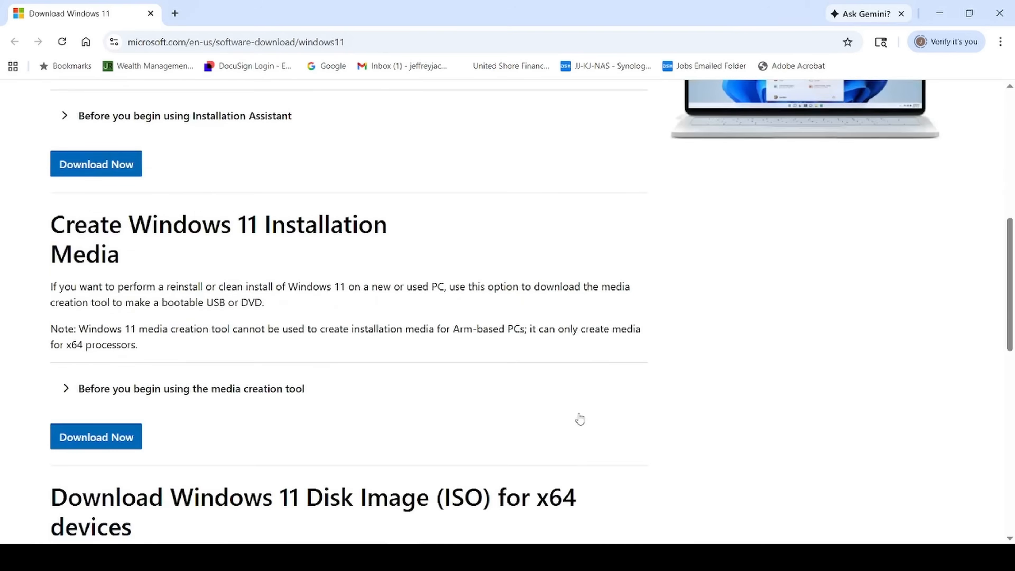
scroll("down", 3)
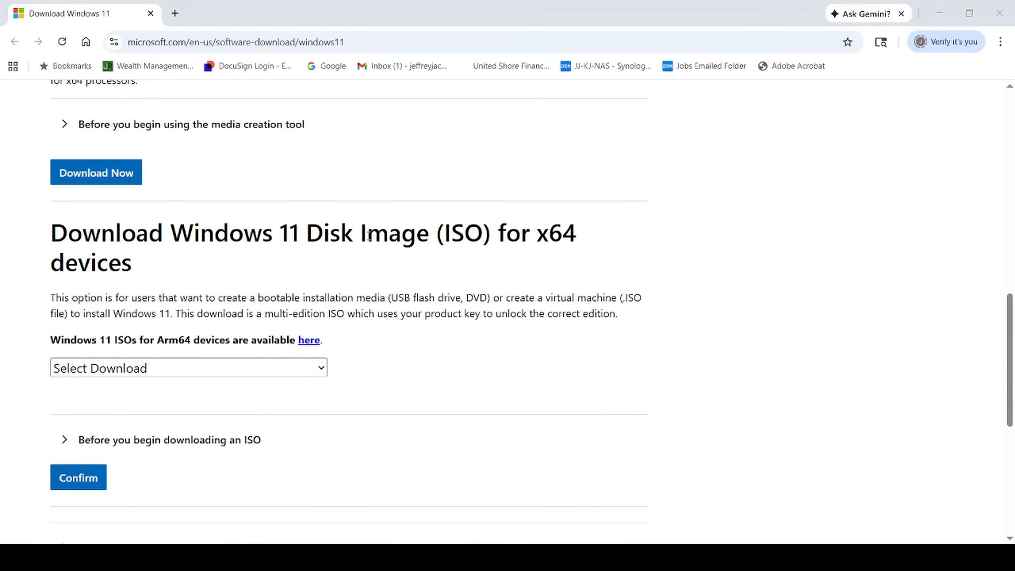
mouse_move(167, 280)
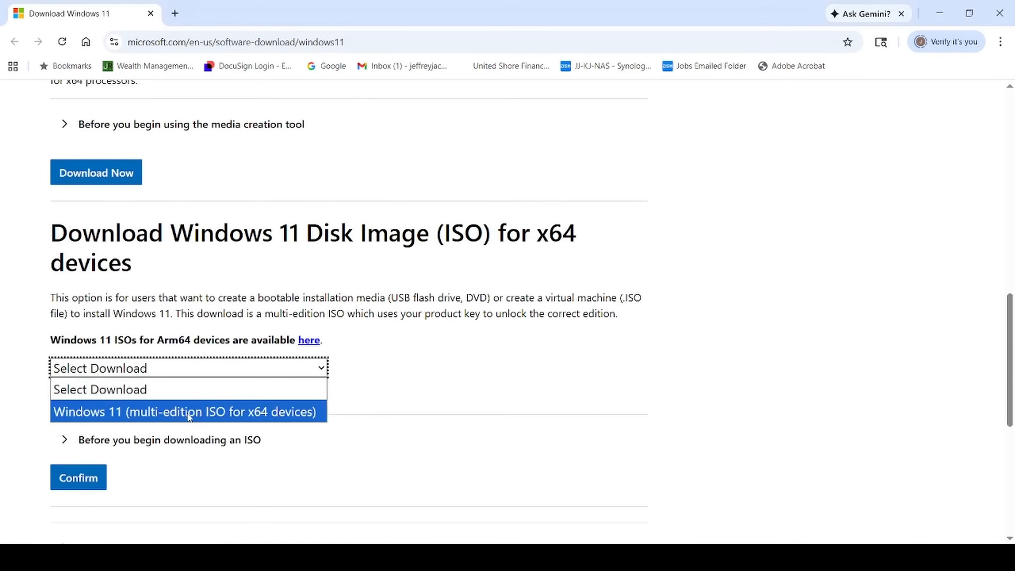
left_click(185, 411)
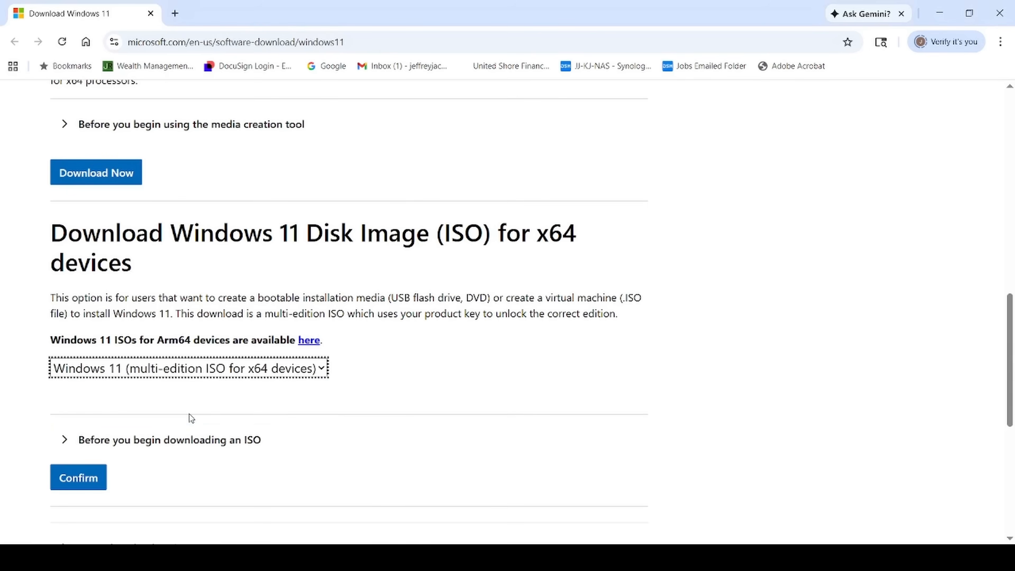
left_click(78, 476)
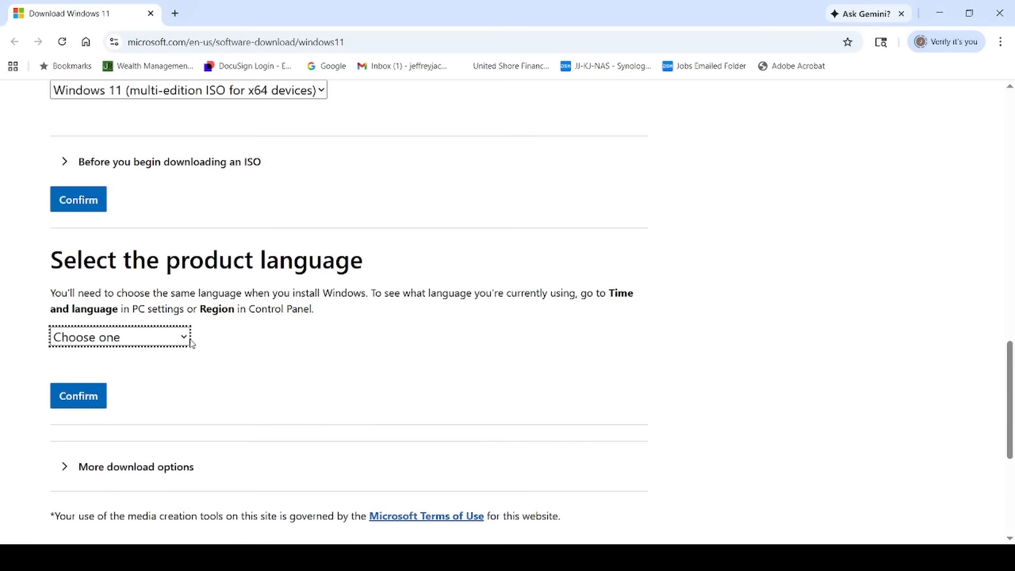
left_click(120, 337)
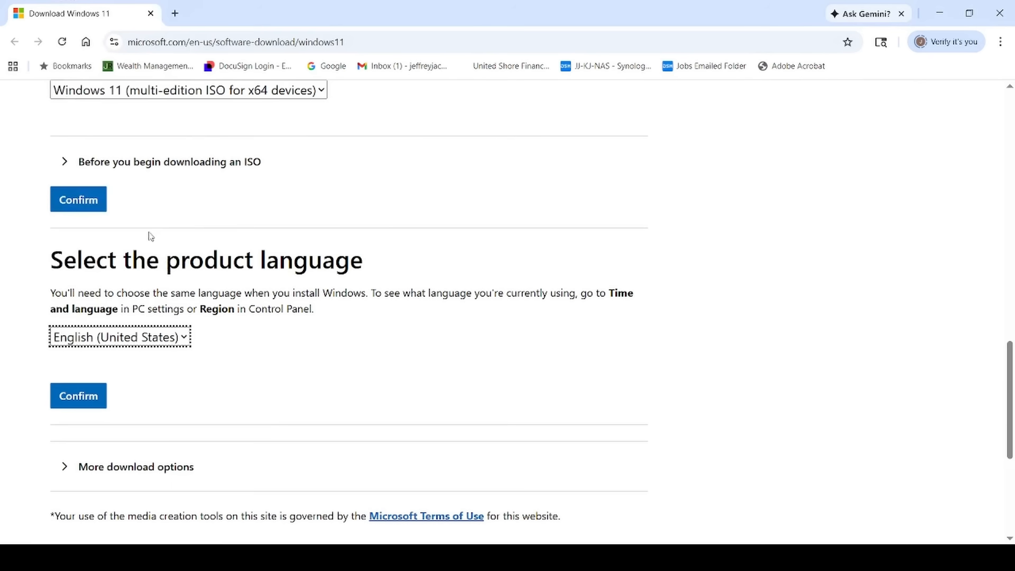
left_click(78, 395)
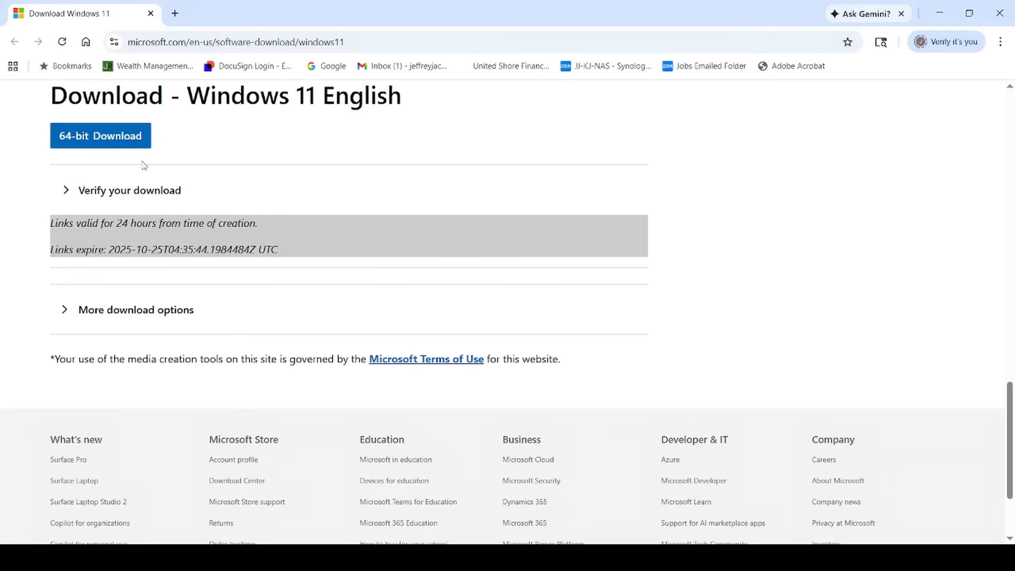
left_click(101, 136)
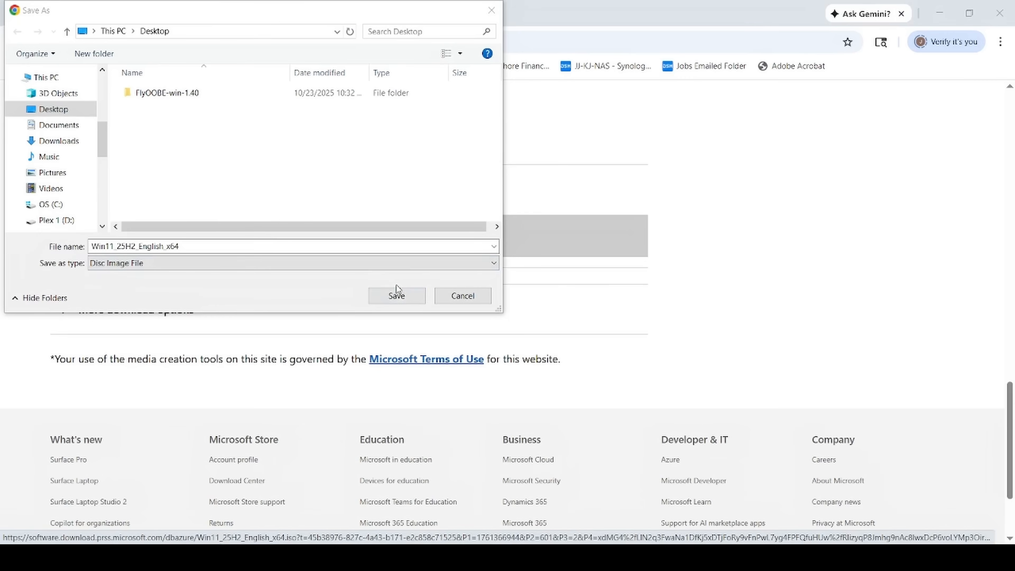
left_click(395, 295)
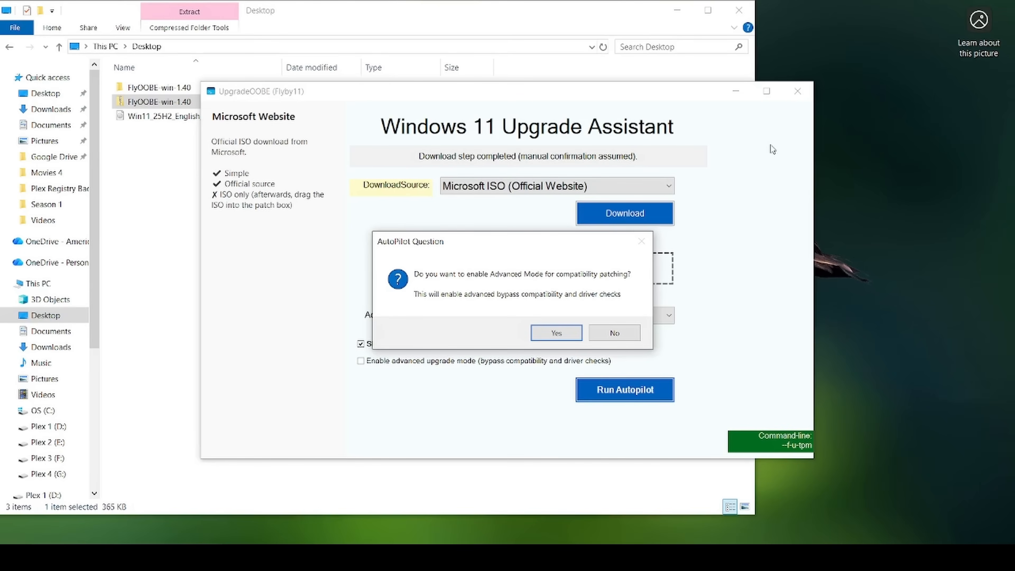
mouse_move(460, 352)
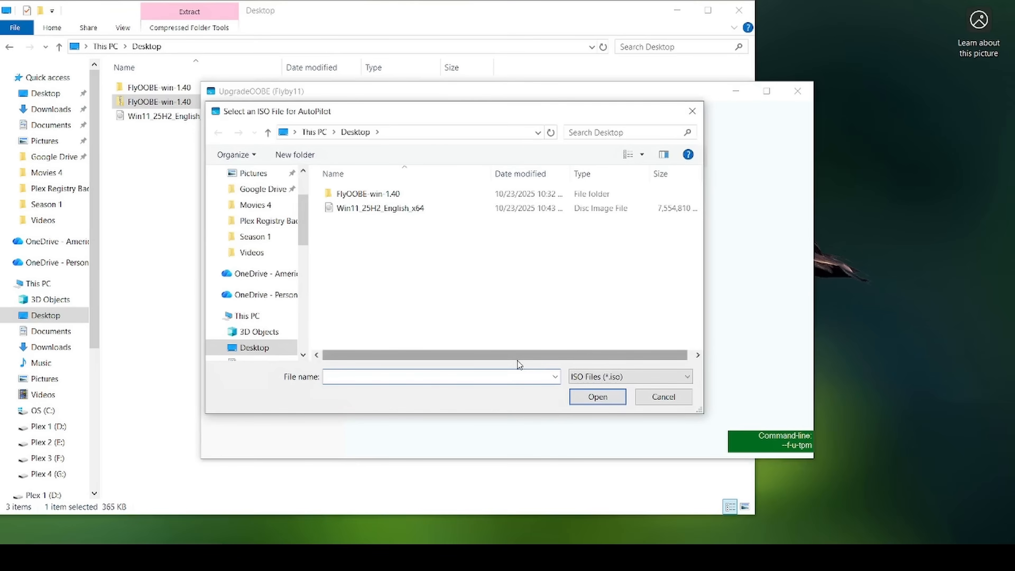
Load Win11_25H2_English_x64 from the Desktop into AutoPilot and let it finish
left_click(380, 208)
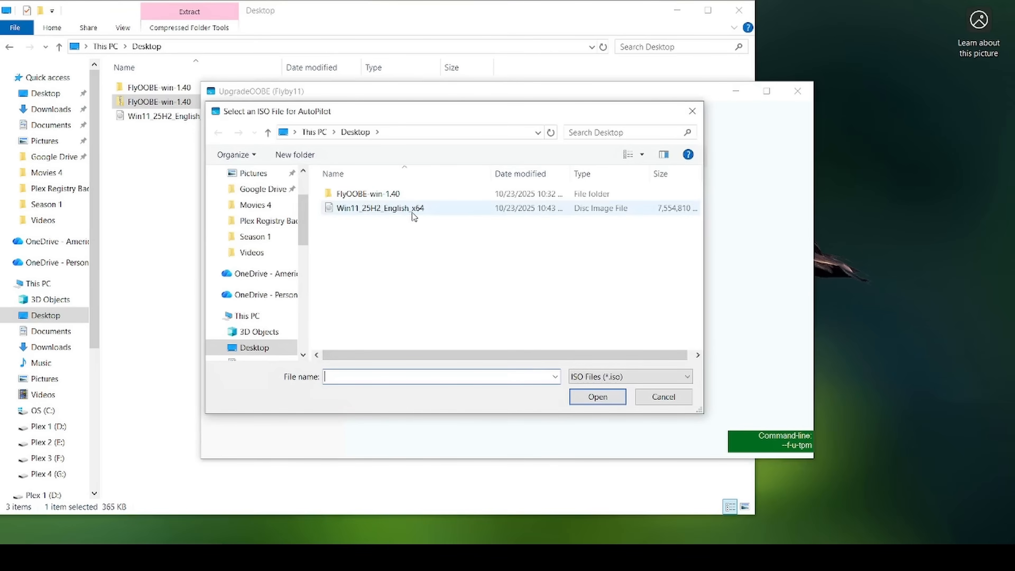
left_click(380, 208)
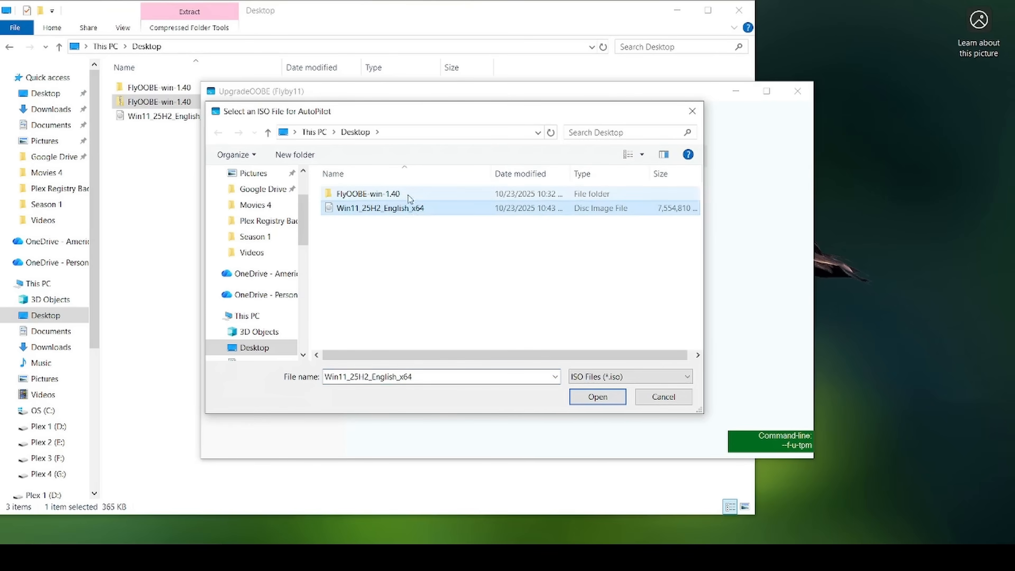
left_click(596, 397)
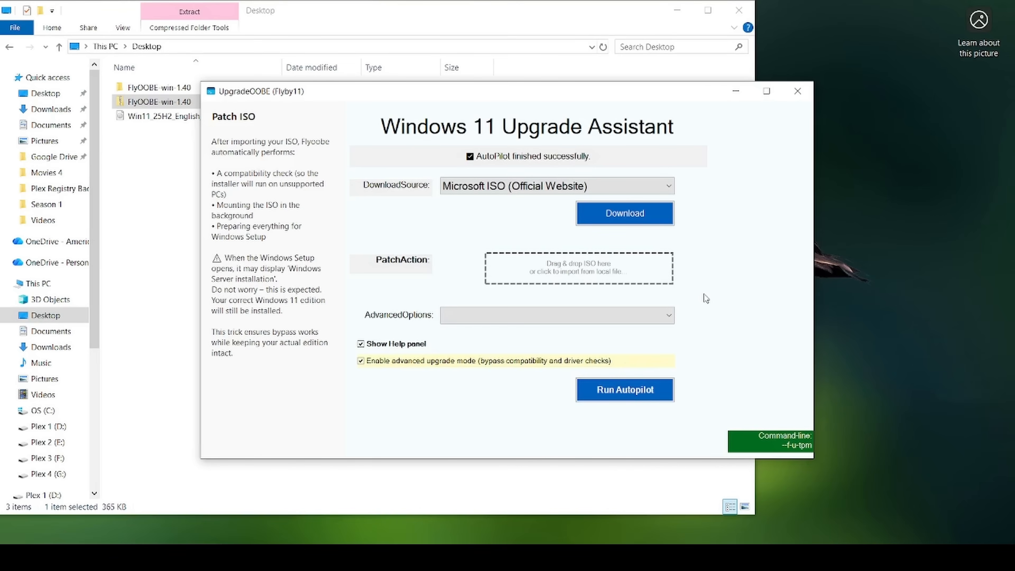
left_click(623, 213)
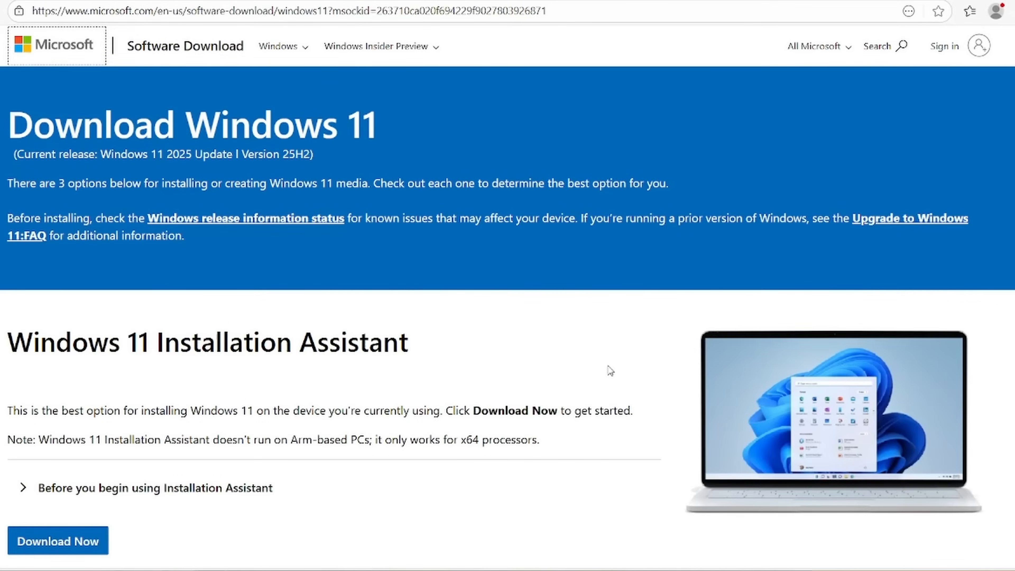
On Microsoft's page select the multi-edition ISO in English and start the 64-bit download
scroll("down", 3)
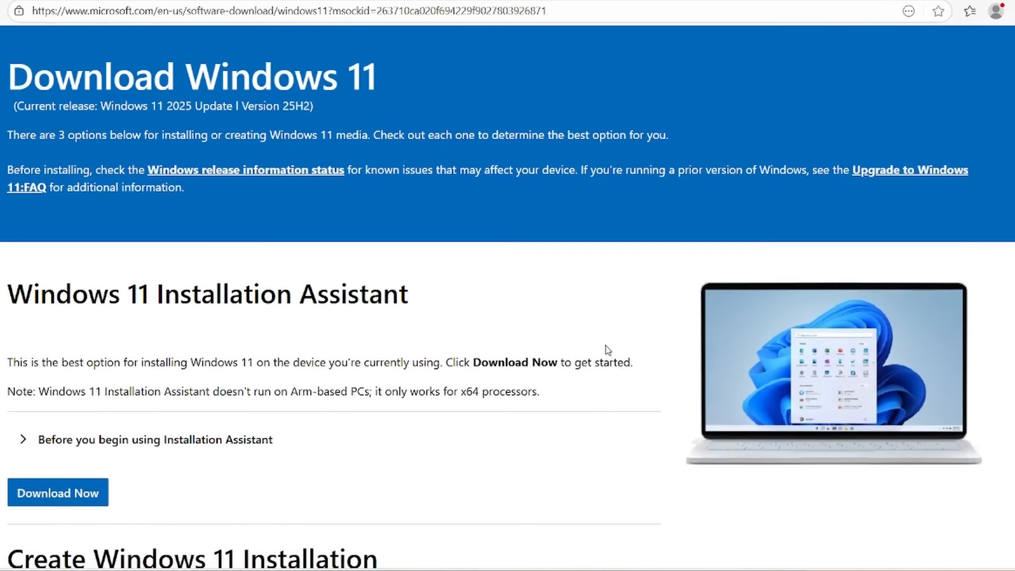
scroll("down", 3)
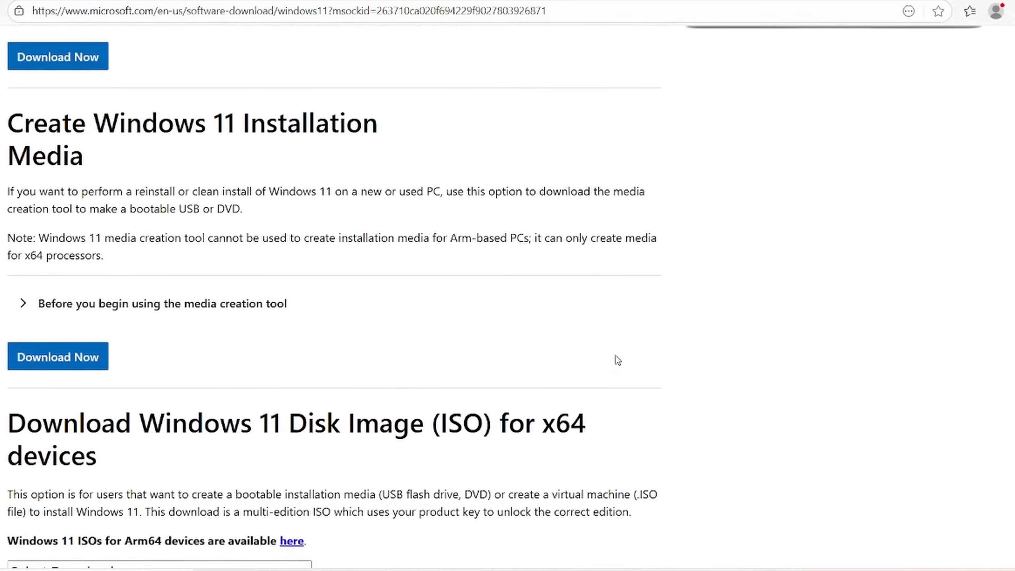
scroll("down", 3)
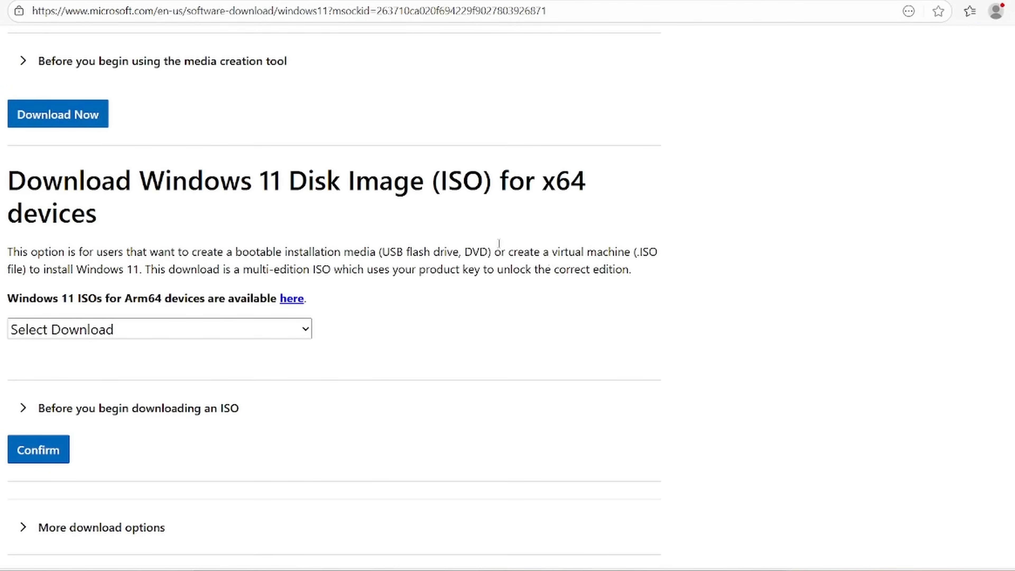
double_click(291, 181)
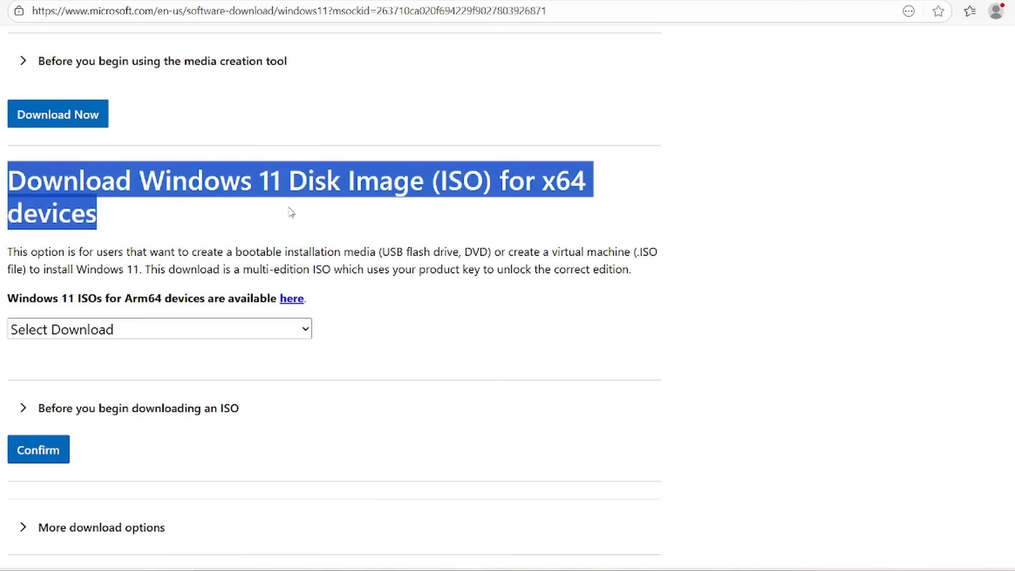
left_click(403, 316)
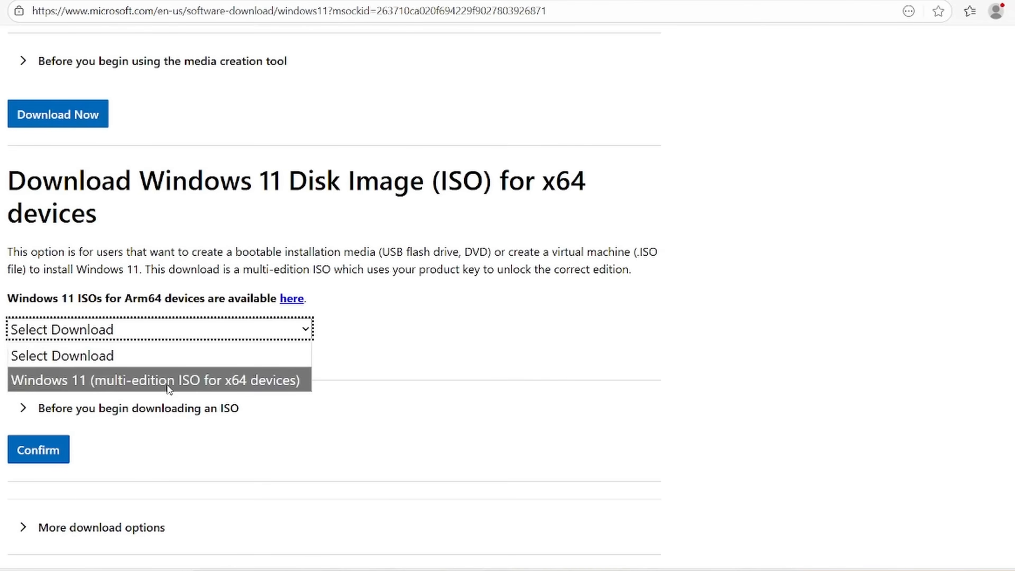
left_click(155, 380)
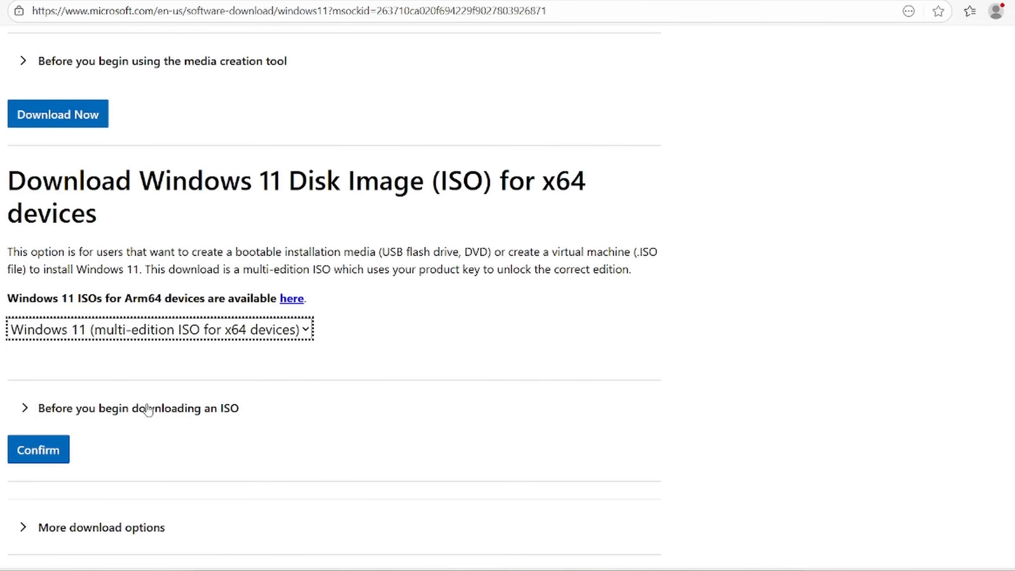
left_click(37, 449)
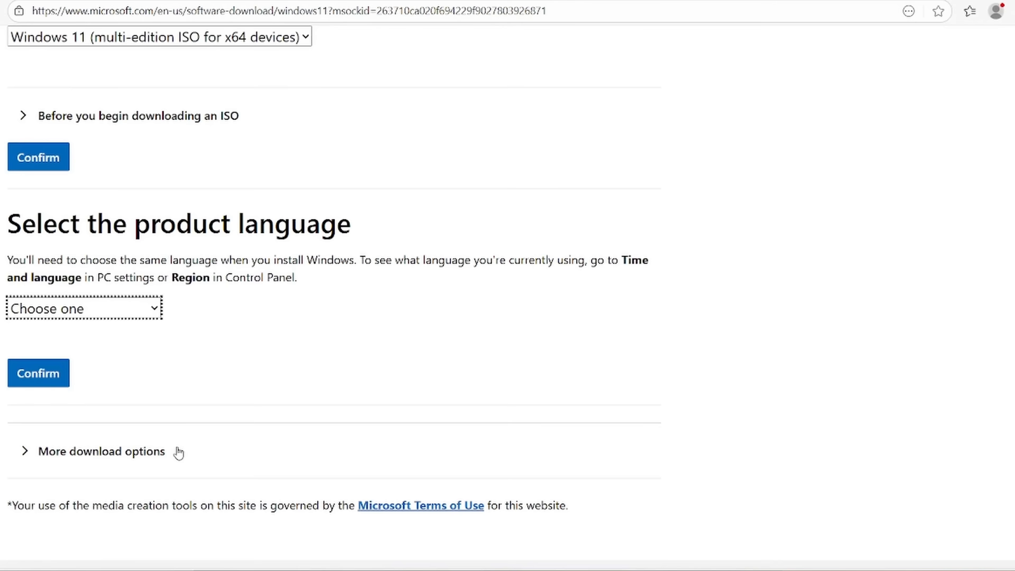
mouse_move(133, 305)
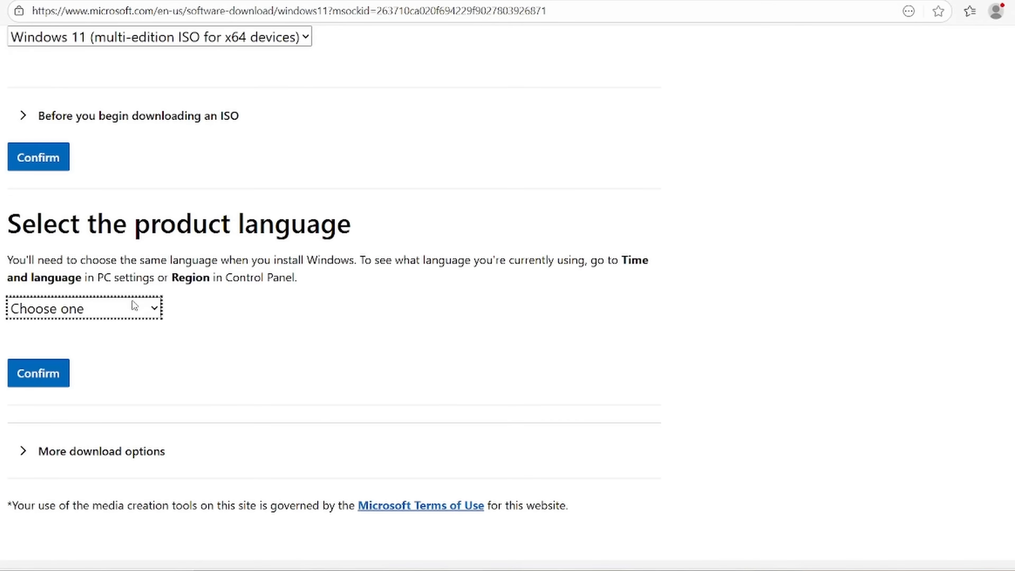
left_click(83, 308)
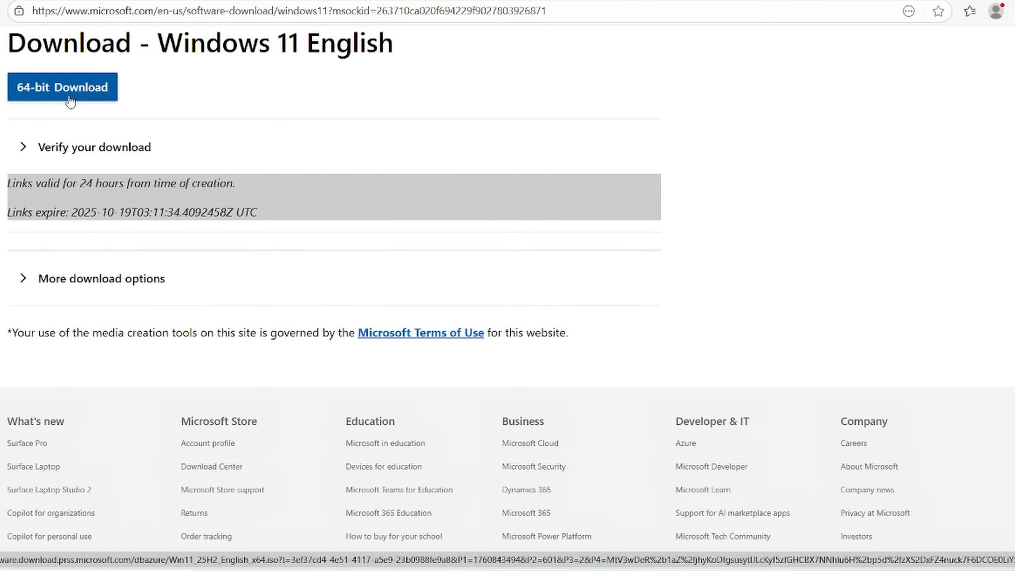
left_click(63, 86)
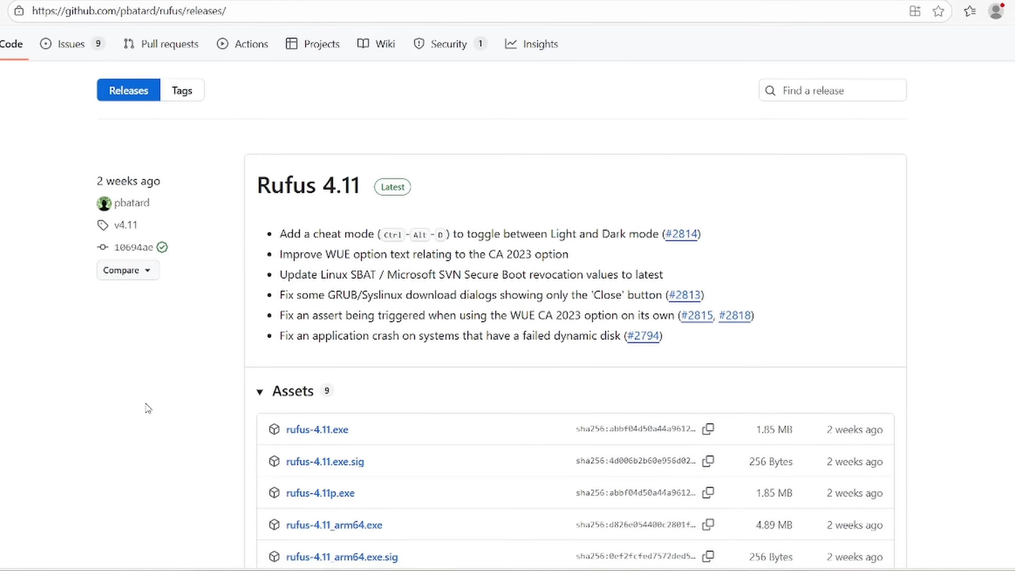
mouse_move(178, 374)
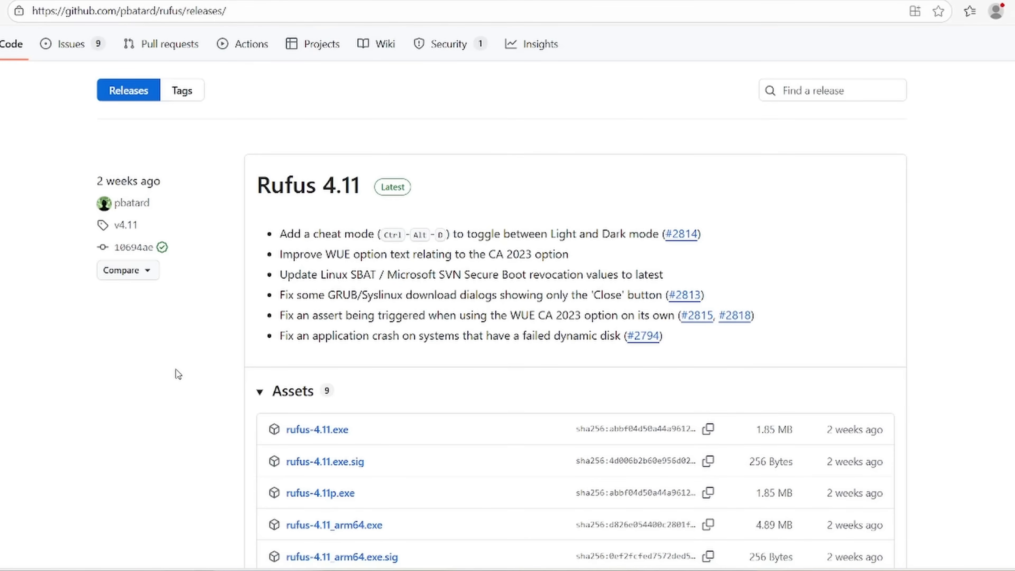
mouse_move(307, 185)
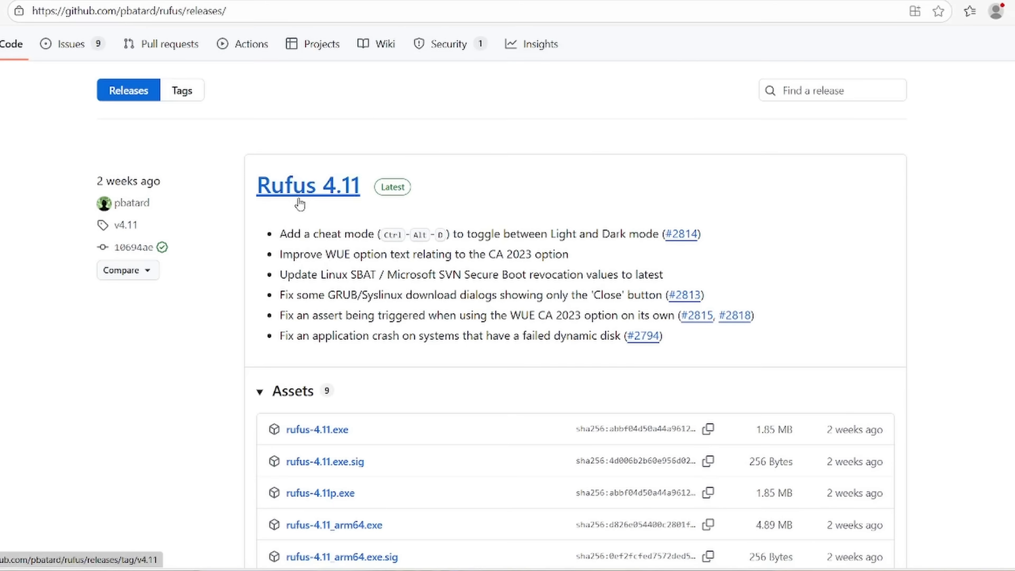
mouse_move(342, 208)
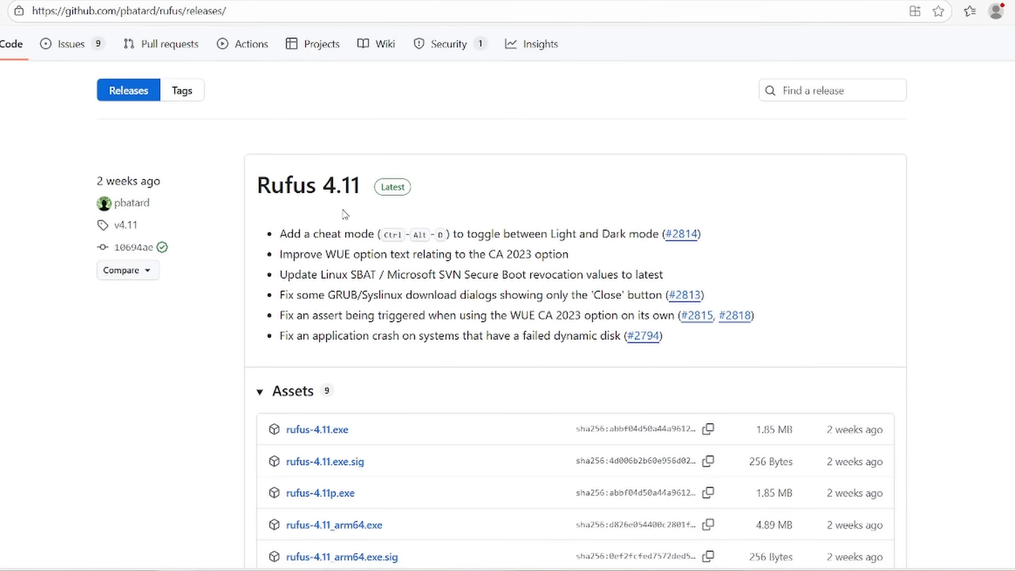
mouse_move(271, 404)
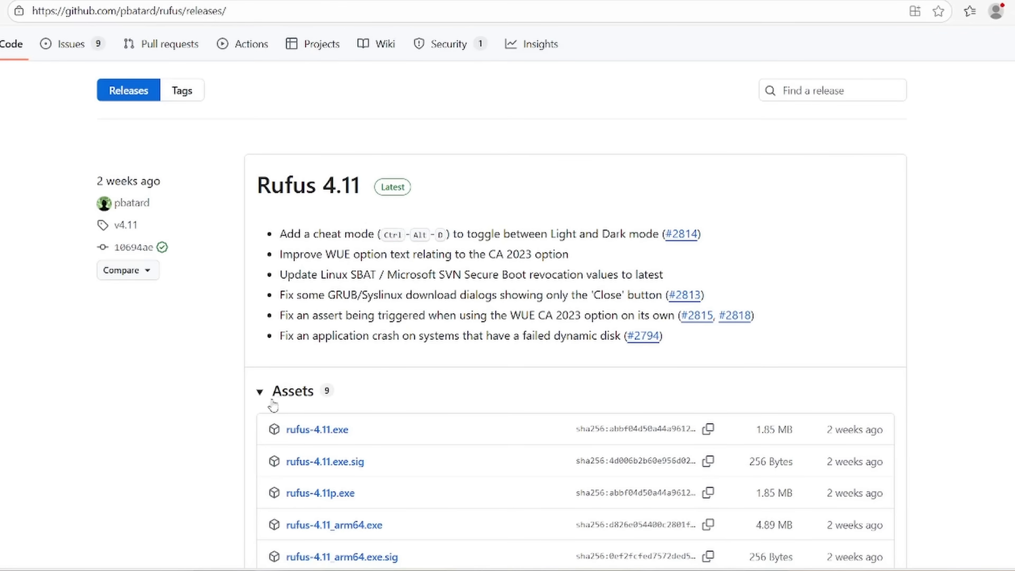
mouse_move(317, 430)
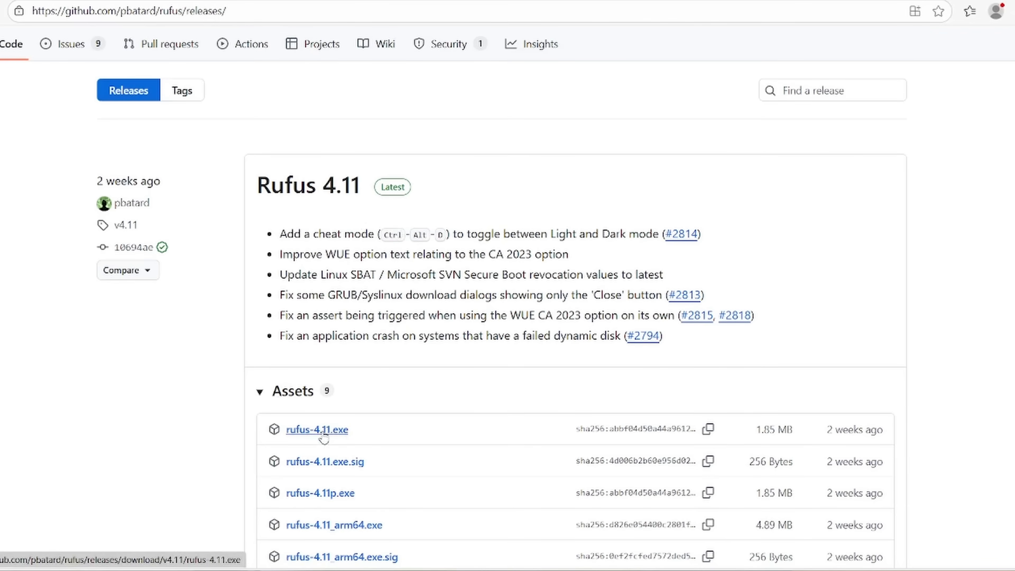
mouse_move(331, 437)
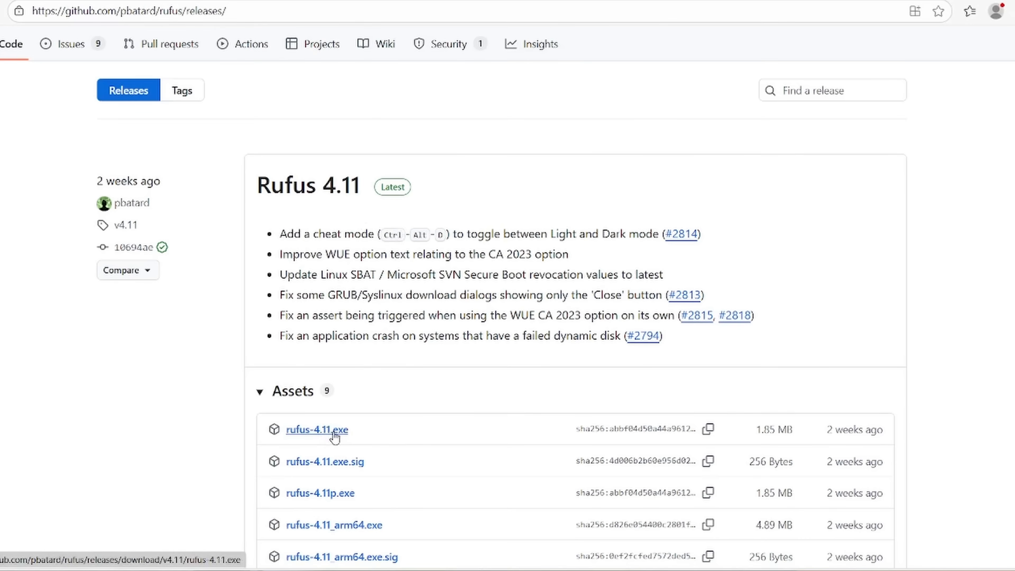
Download rufus-4.11.exe and select it on the Desktop beside the Windows 11 ISO
left_click(316, 429)
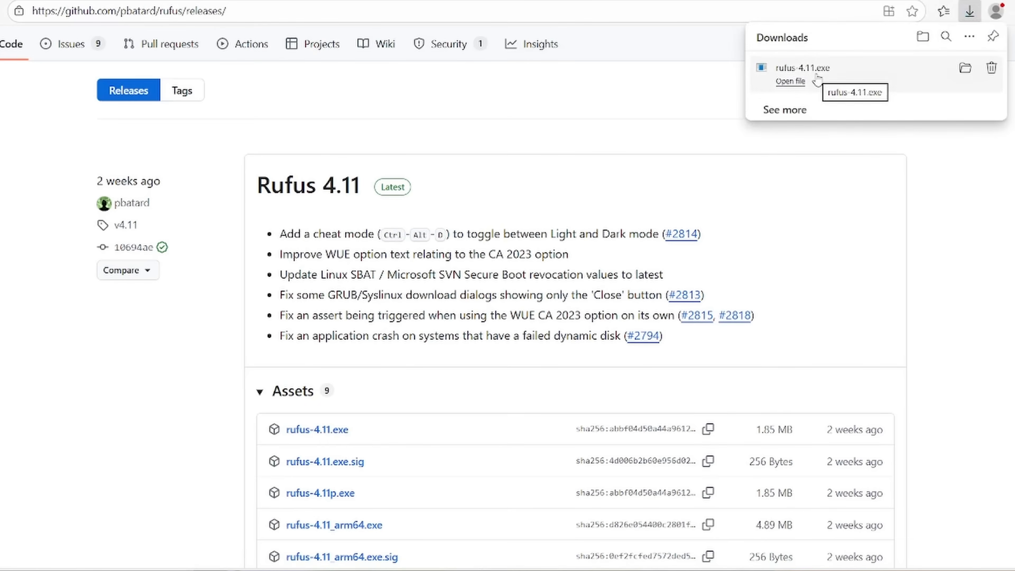
mouse_move(916, 150)
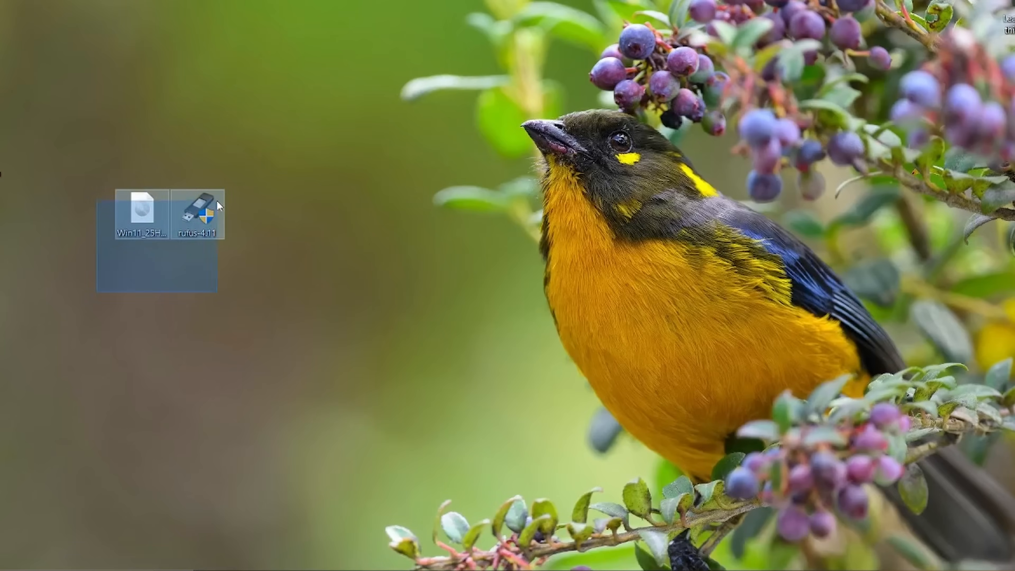
left_click(198, 213)
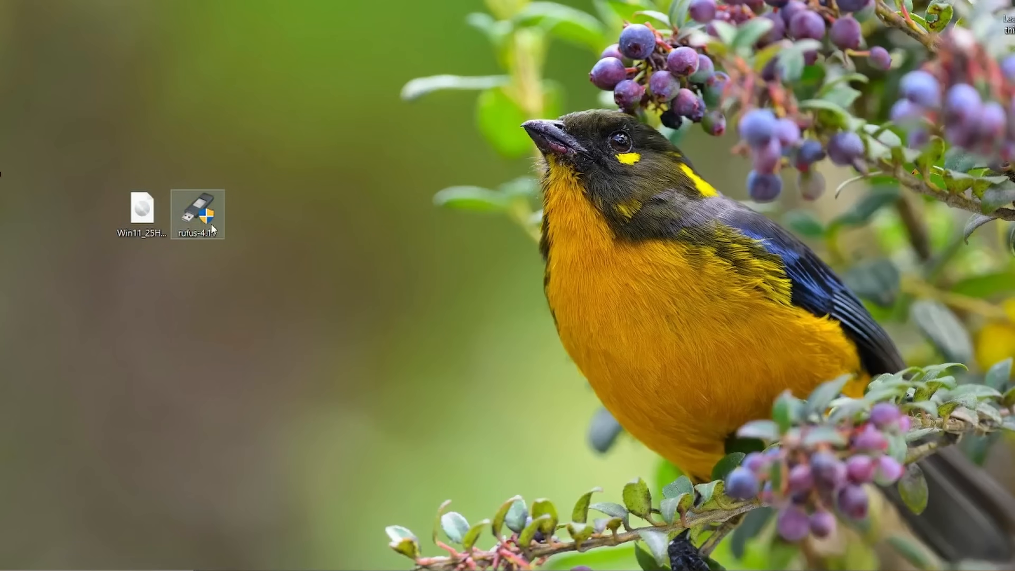